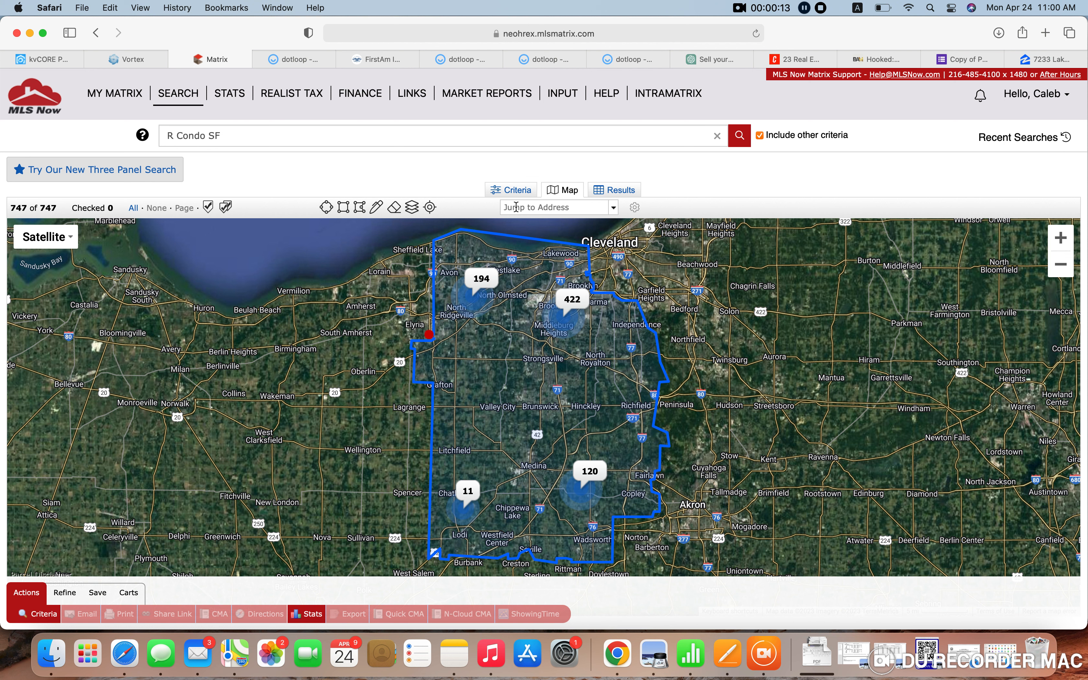
Step: Switch from the map to the criteria form: Sold 0-30 days, Condominium and Single Family
left_click(511, 189)
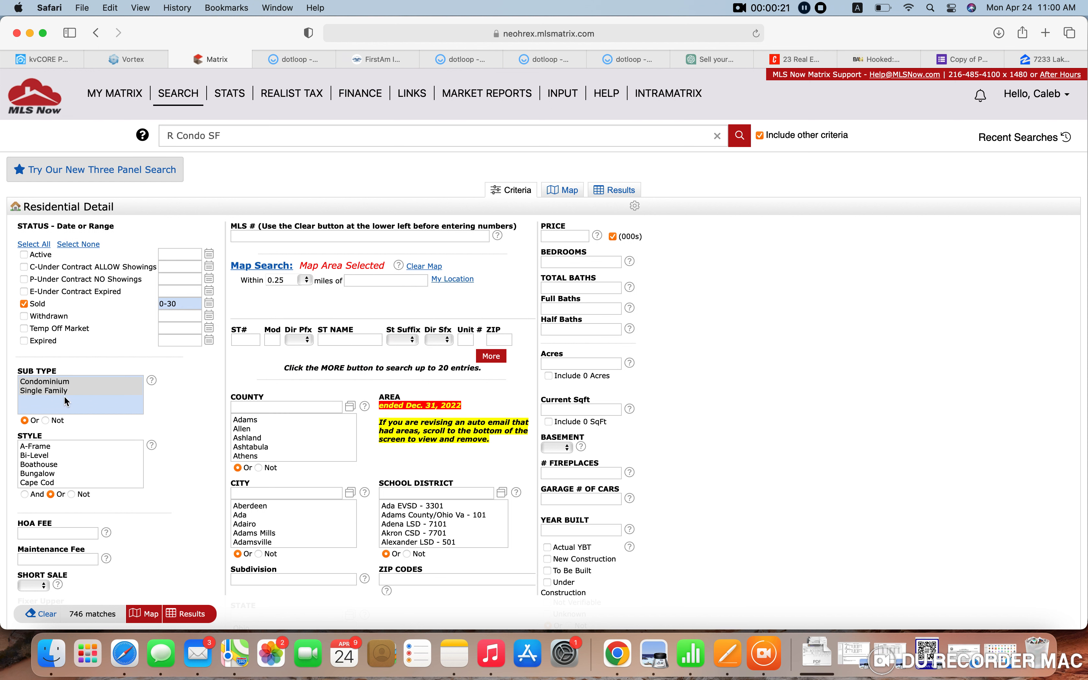
mouse_move(66, 390)
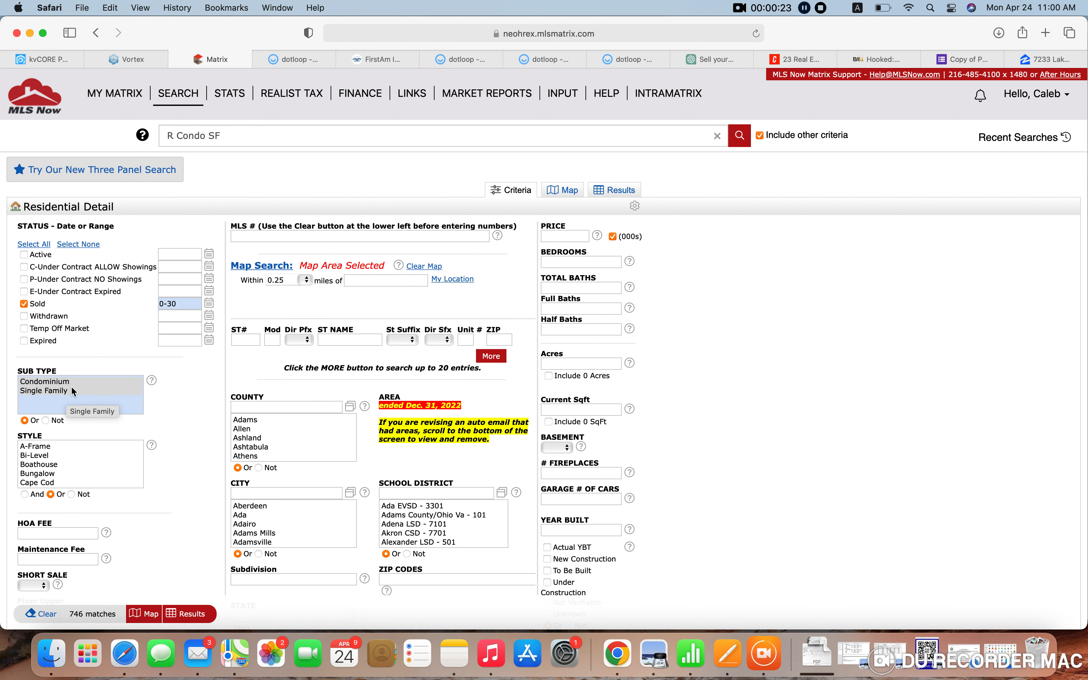
mouse_move(75, 387)
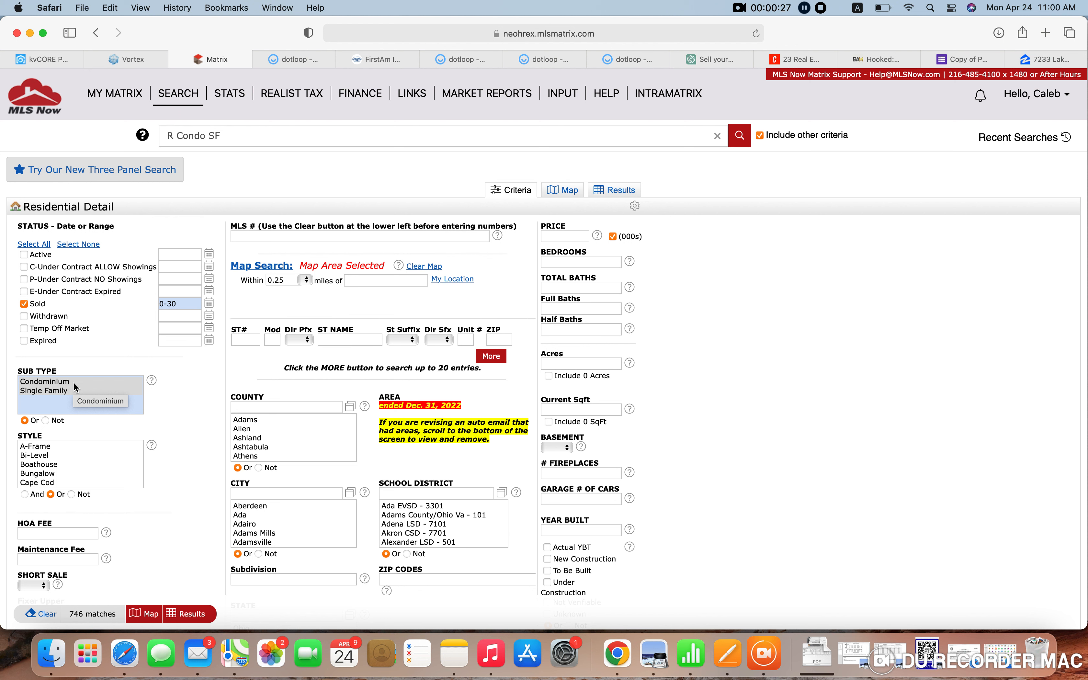
mouse_move(242, 383)
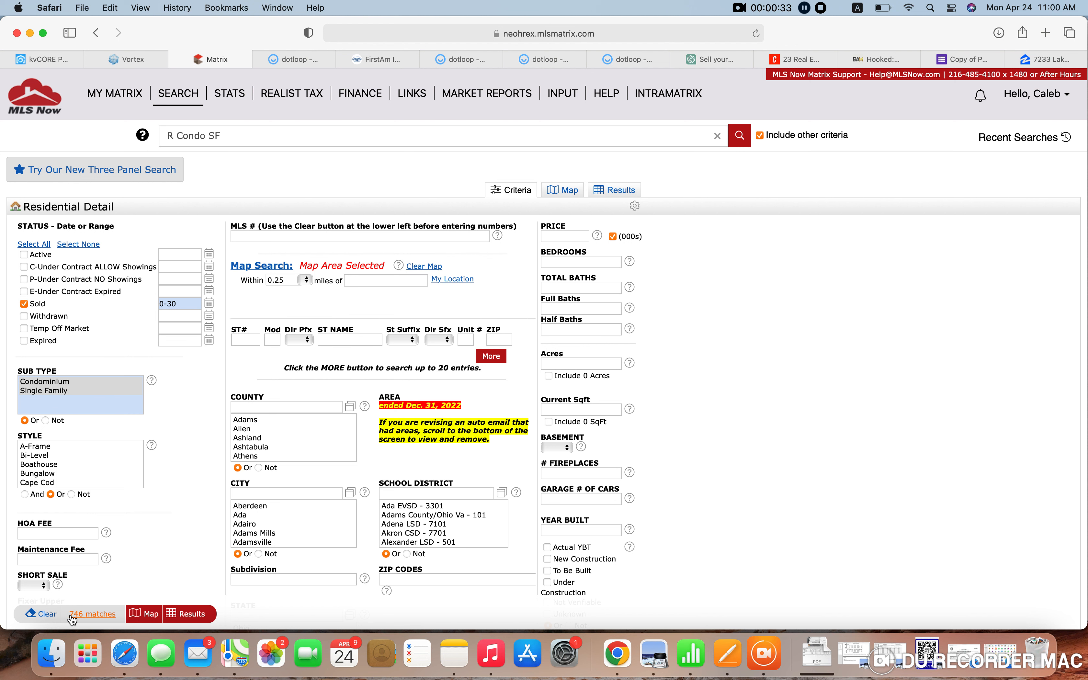
mouse_move(91, 613)
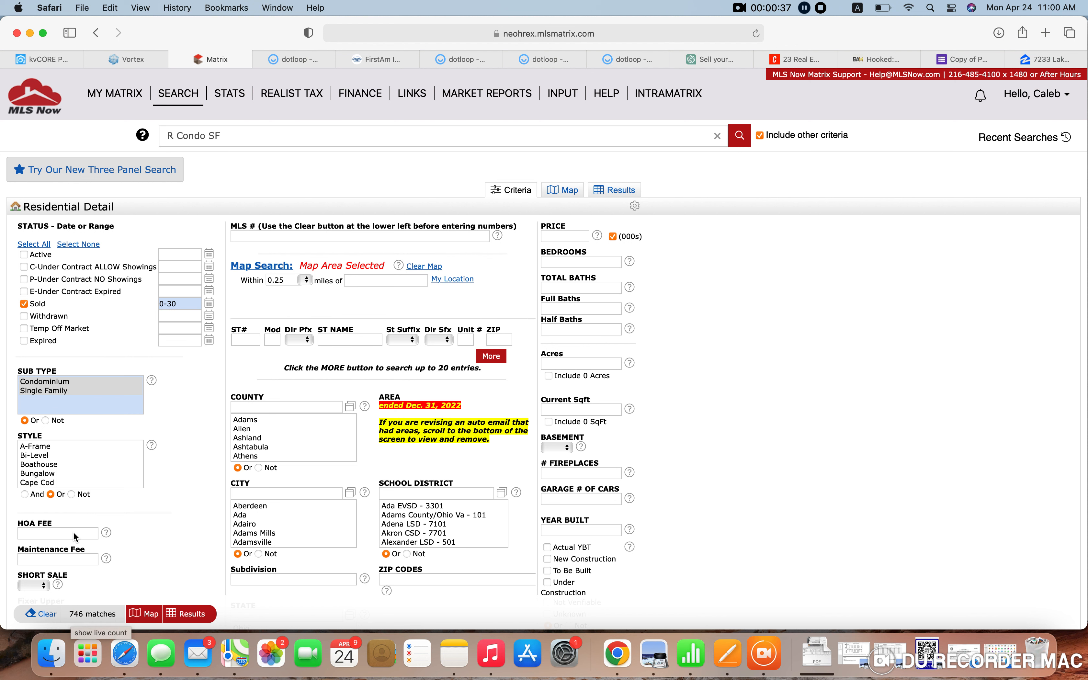
Step: Show the 748 sold condo and single-family listings on the map within the drawn area
left_click(562, 189)
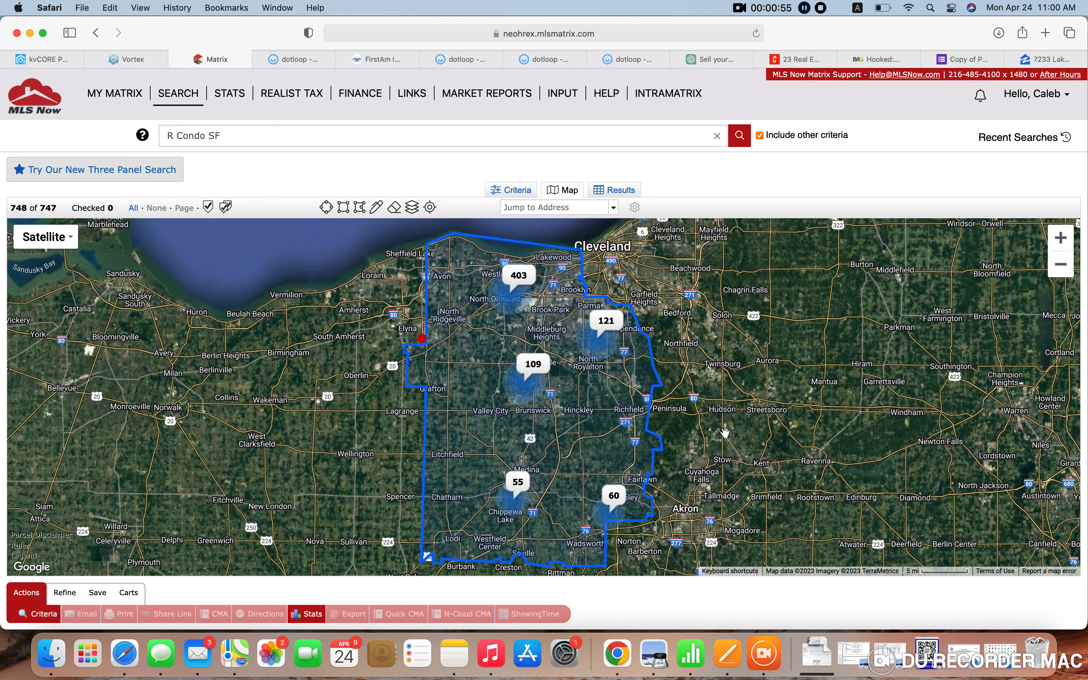
mouse_move(732, 395)
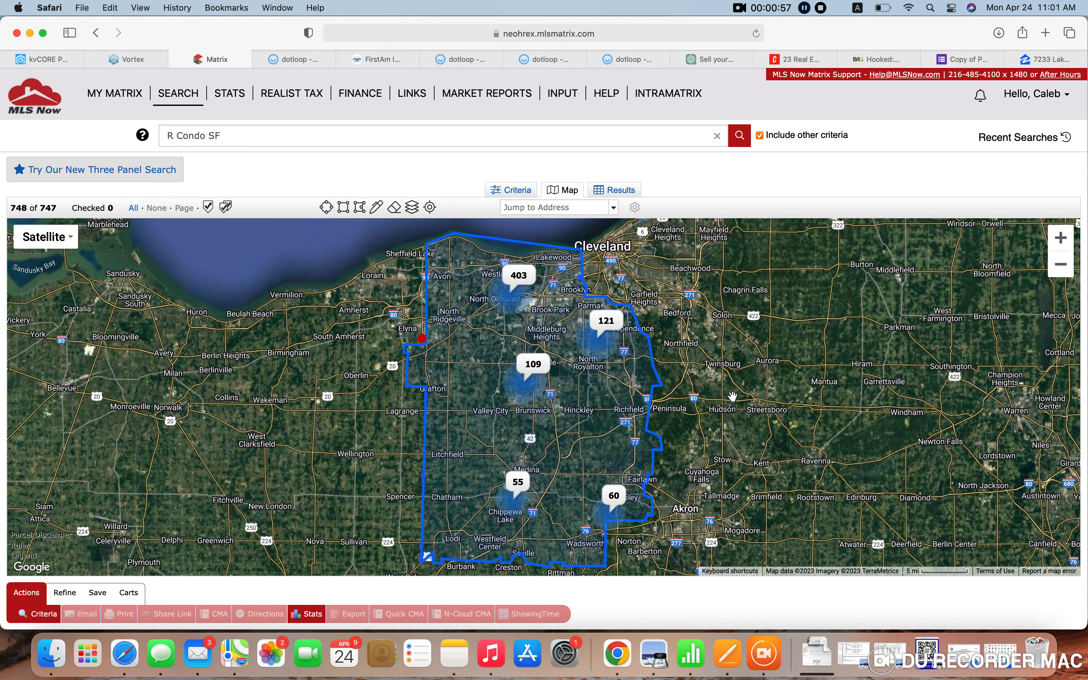
mouse_move(630, 364)
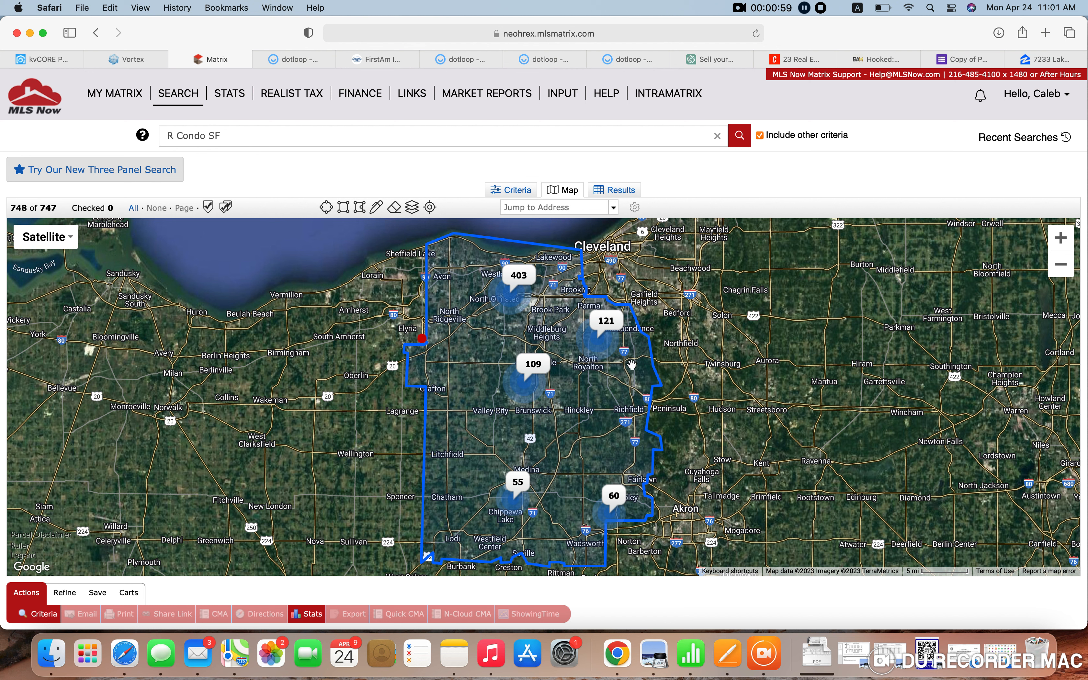
mouse_move(583, 267)
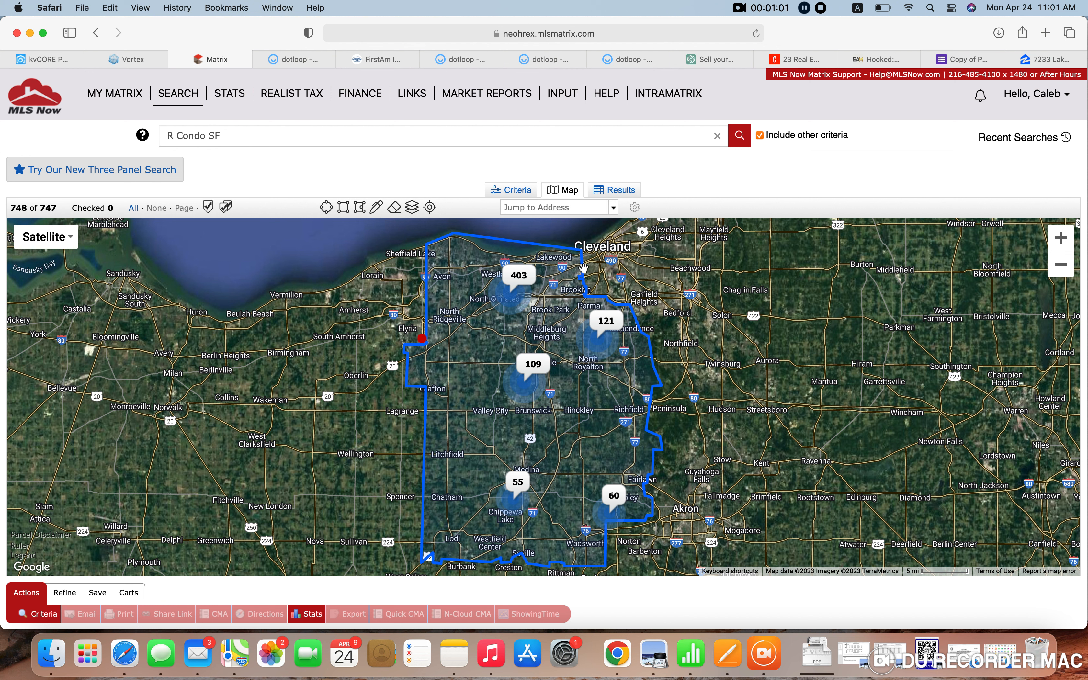
mouse_move(635, 377)
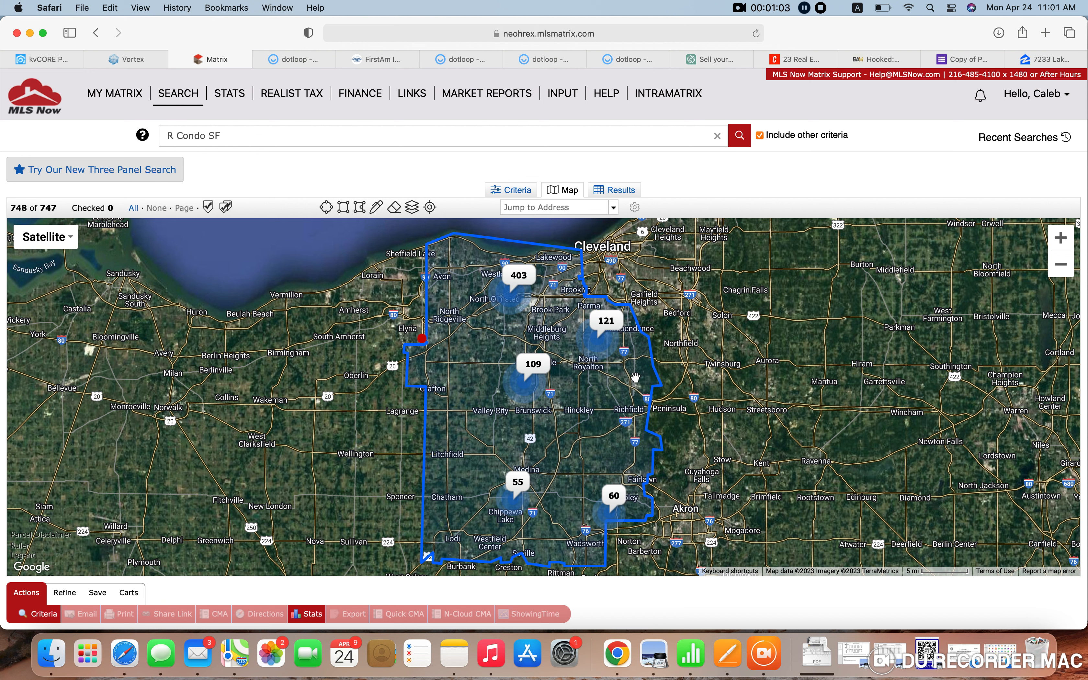
mouse_move(453, 258)
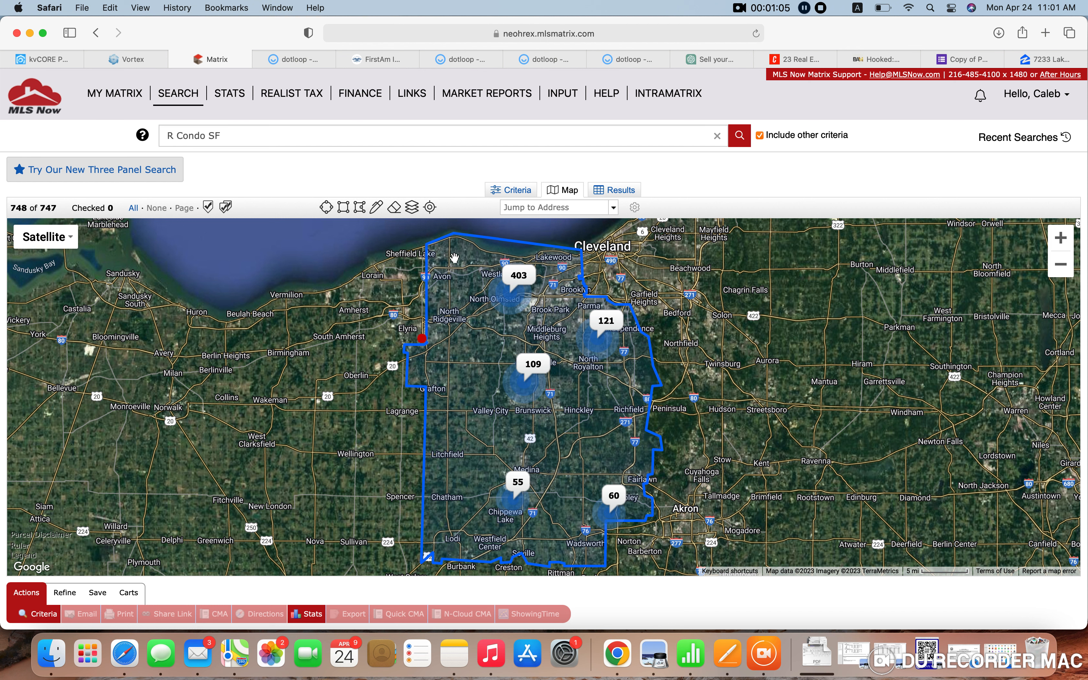
mouse_move(540, 454)
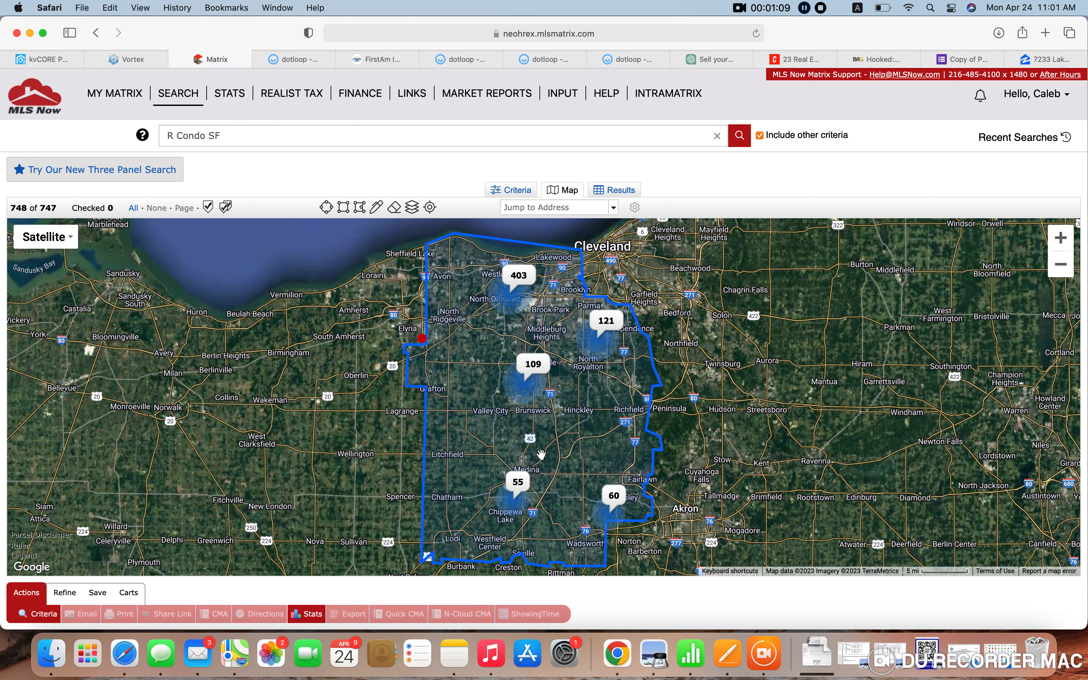
mouse_move(649, 520)
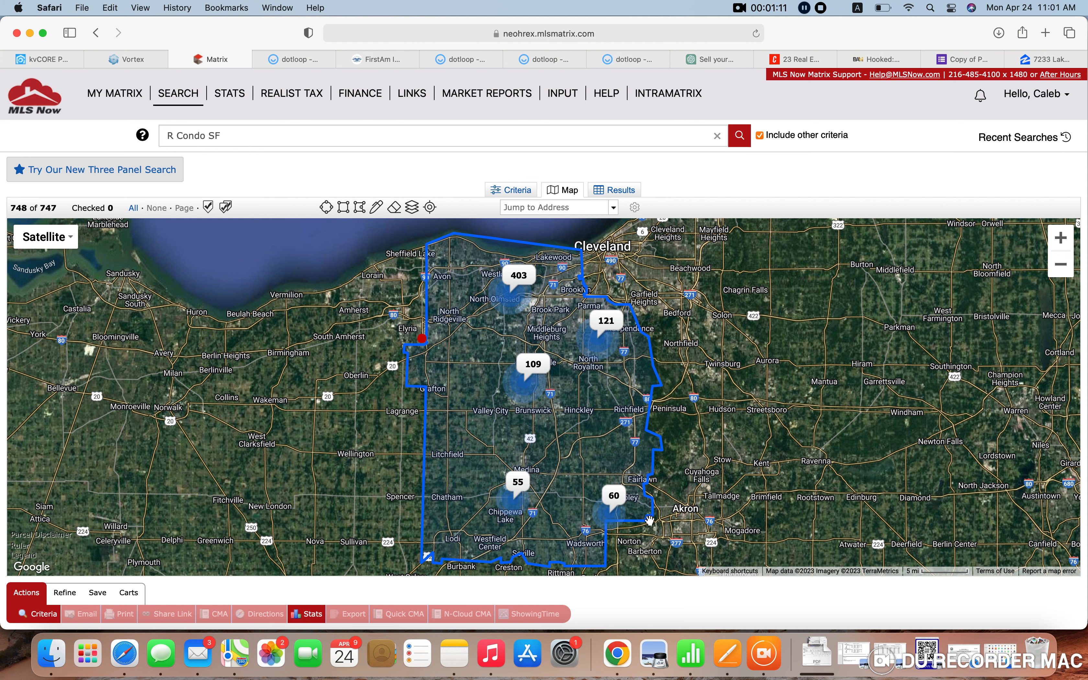
mouse_move(642, 512)
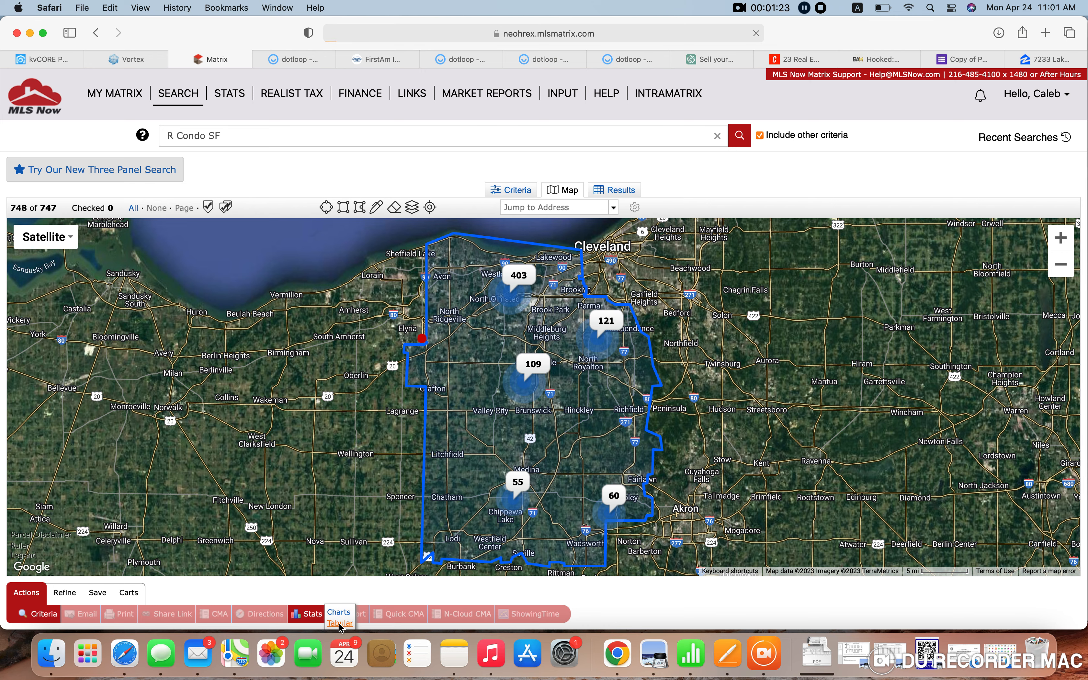
Step: Generate the tabular Market Analysis Report with min, max, average, median and sum for 748 sales
left_click(339, 612)
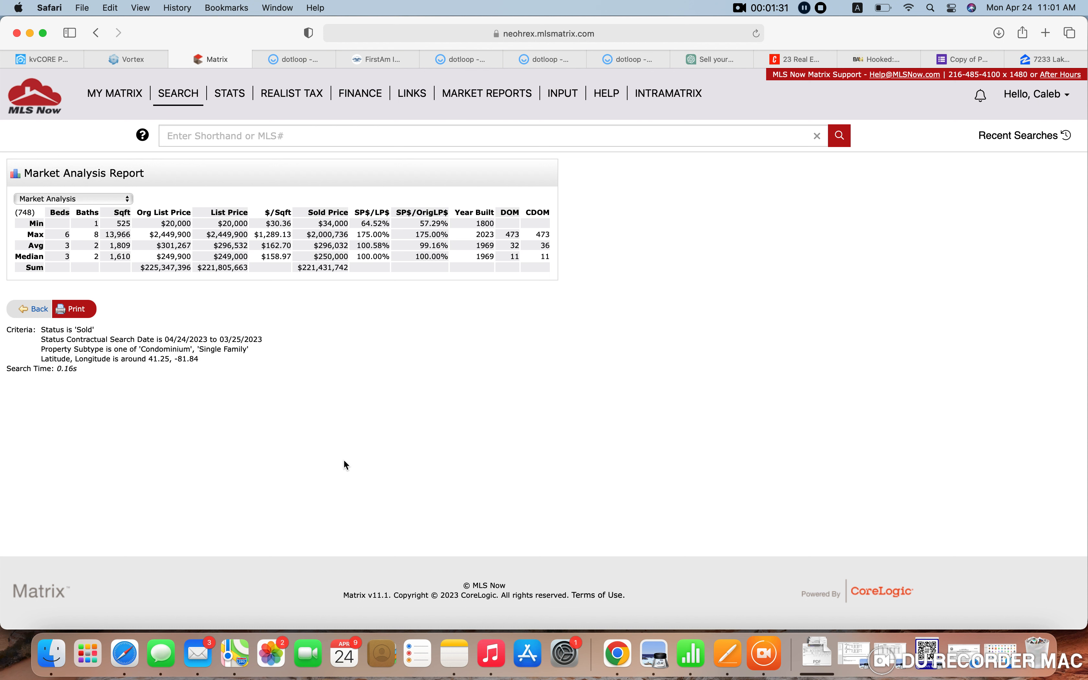
mouse_move(63, 233)
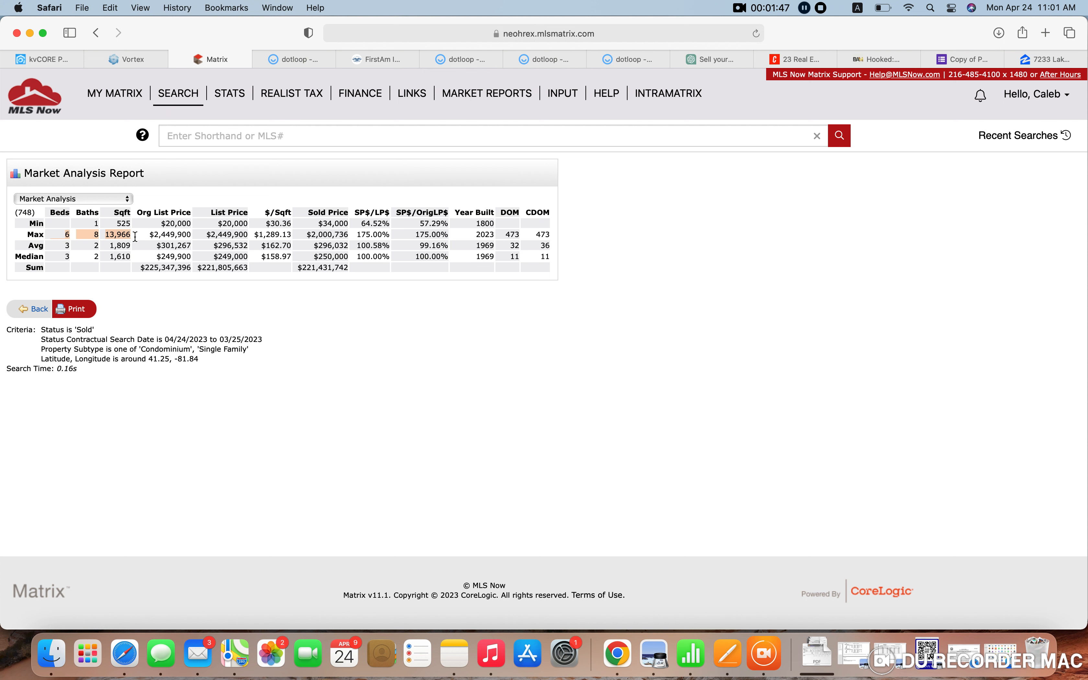
mouse_move(168, 302)
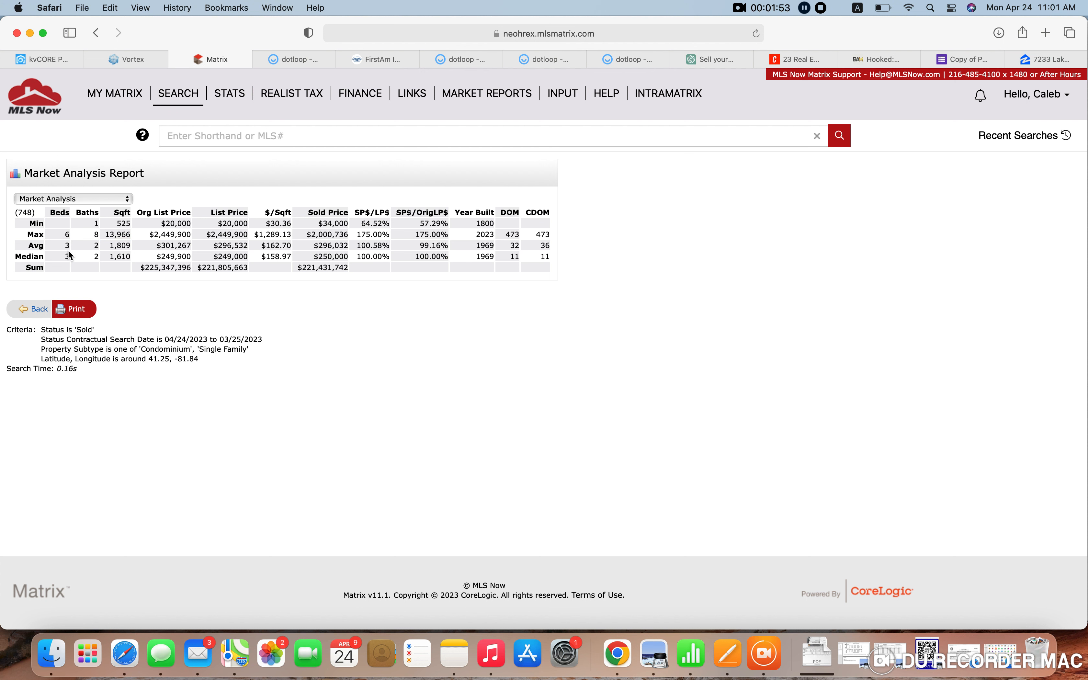
mouse_move(101, 237)
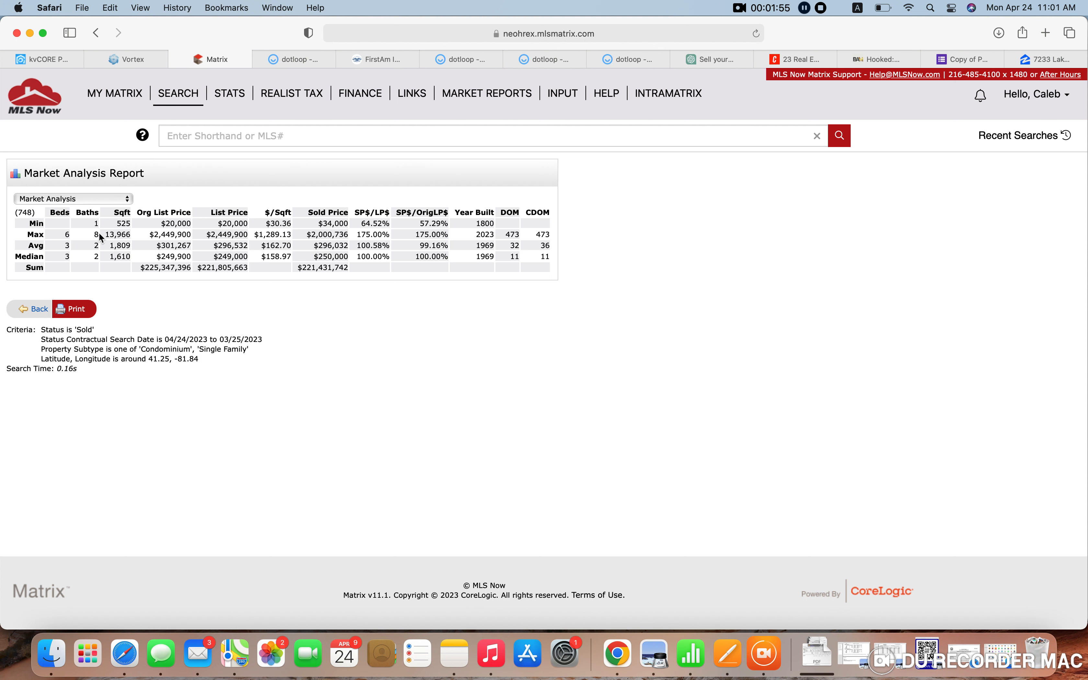
mouse_move(134, 243)
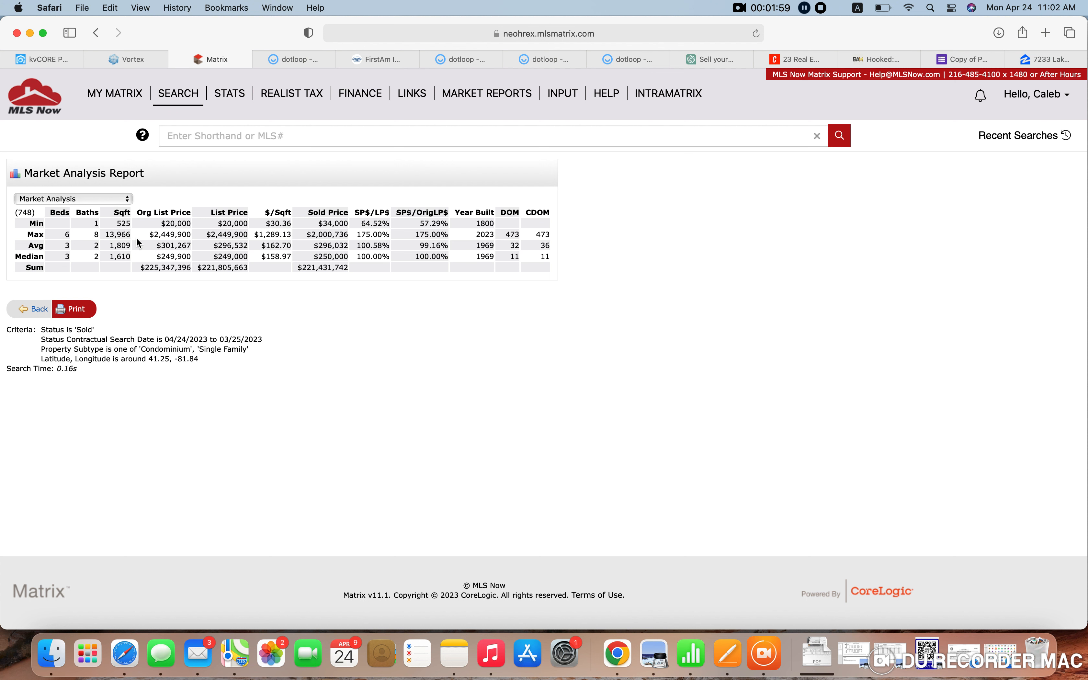
mouse_move(132, 245)
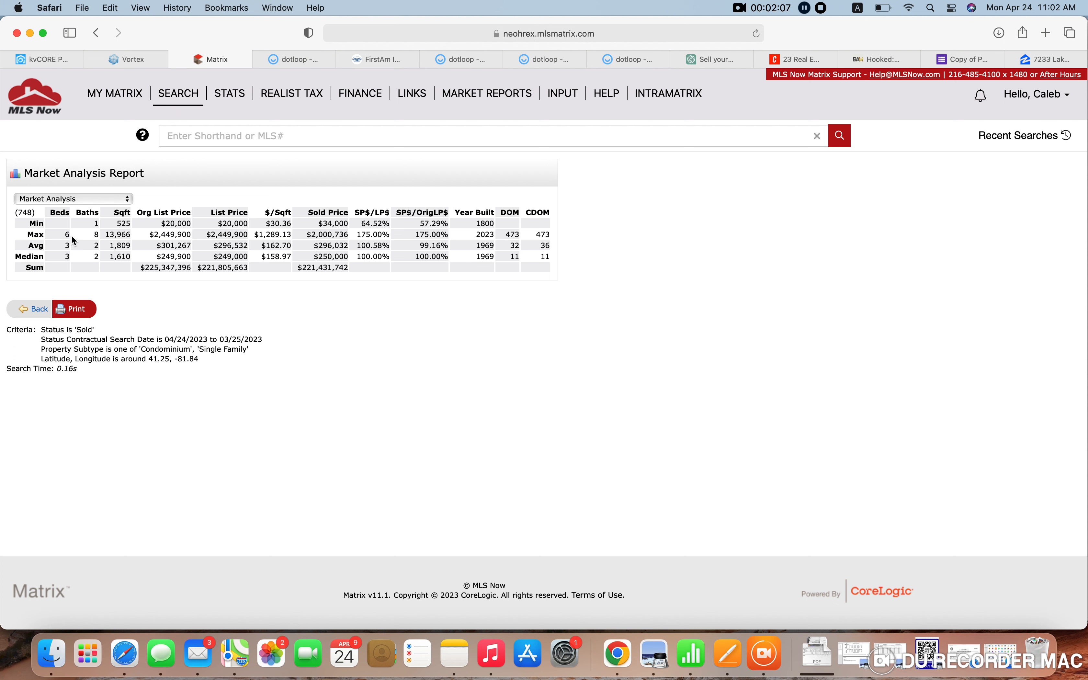
mouse_move(102, 227)
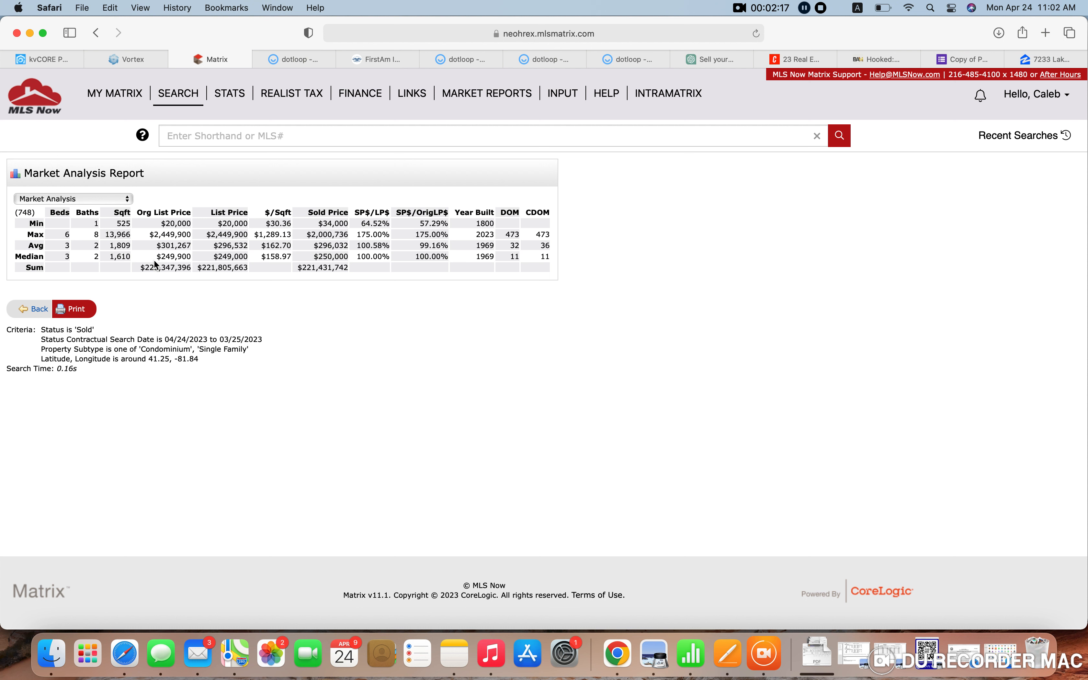
mouse_move(80, 230)
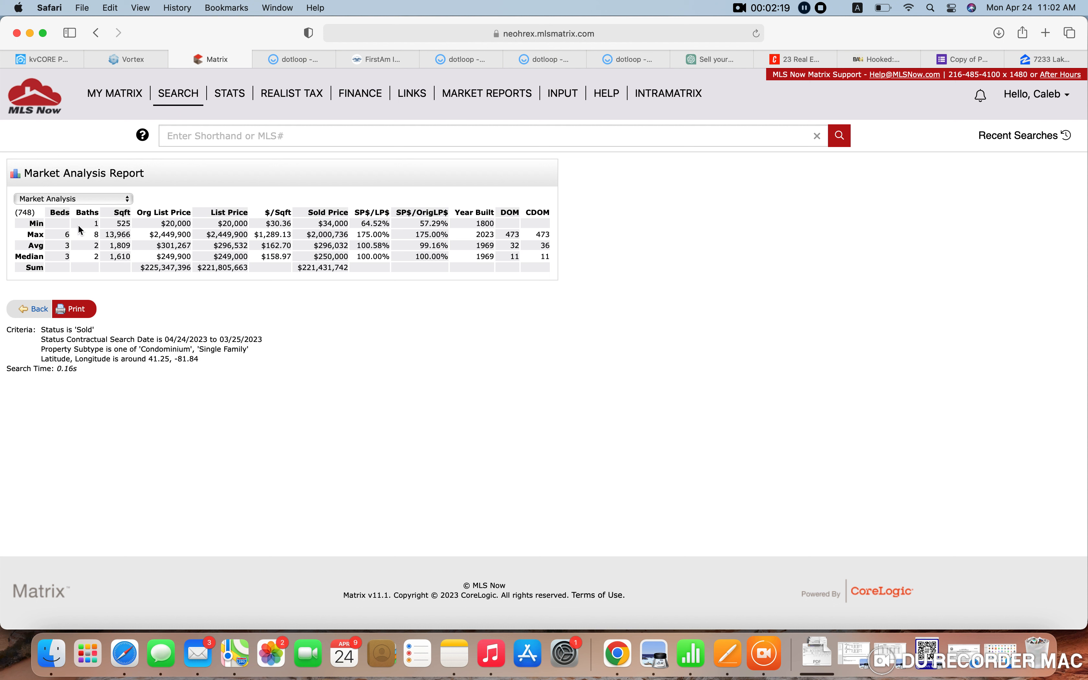
mouse_move(75, 239)
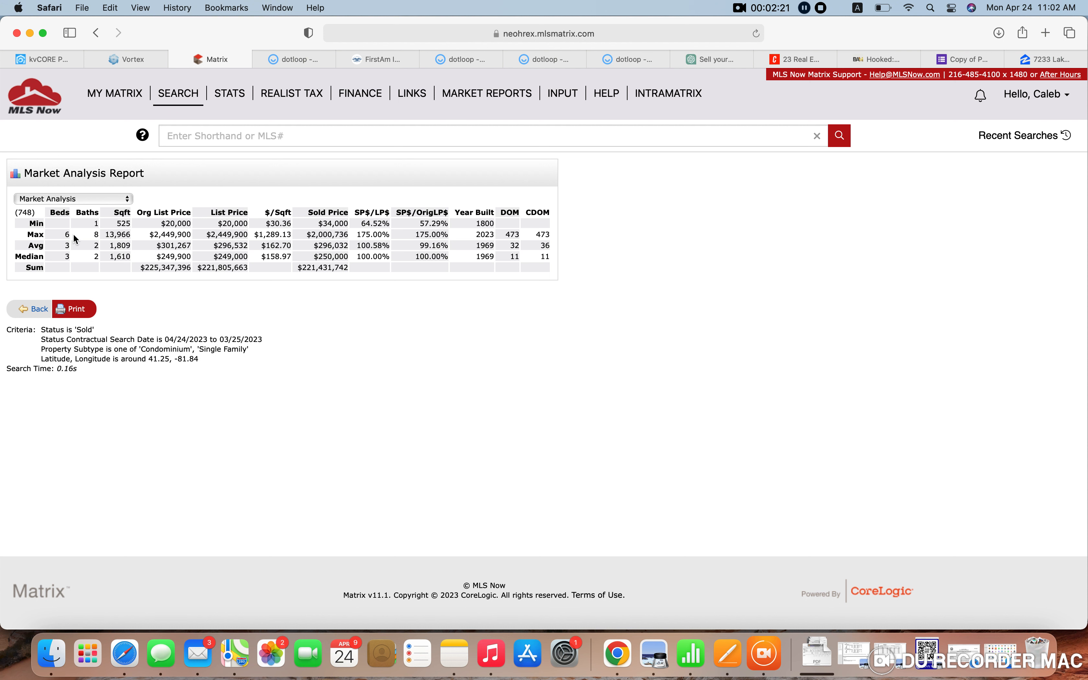
mouse_move(133, 241)
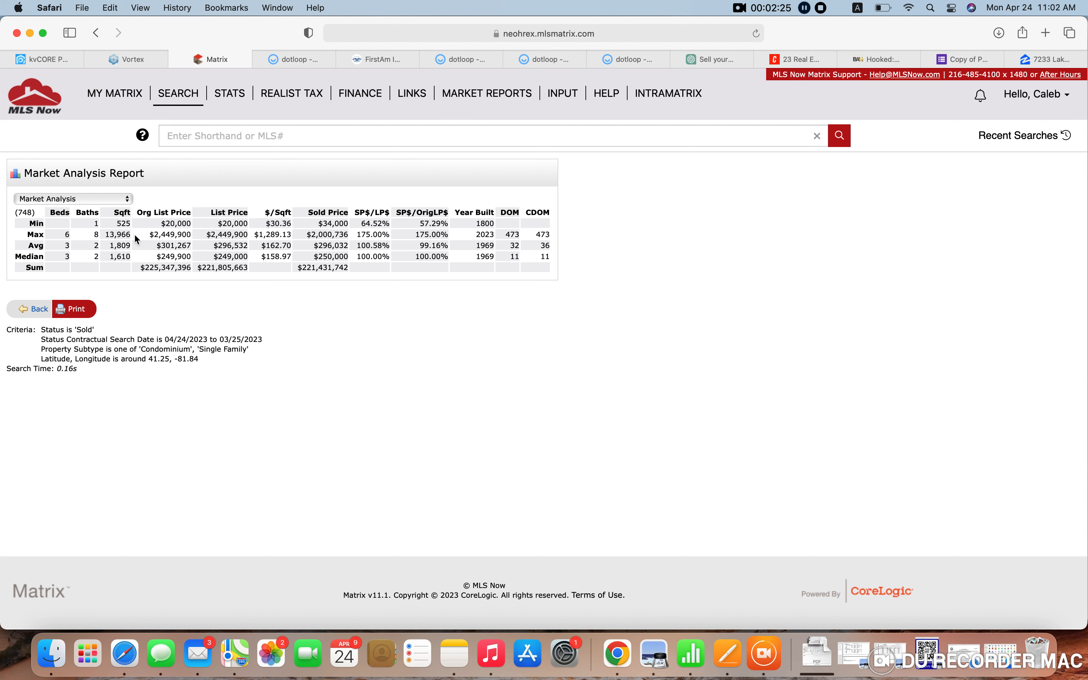
mouse_move(136, 230)
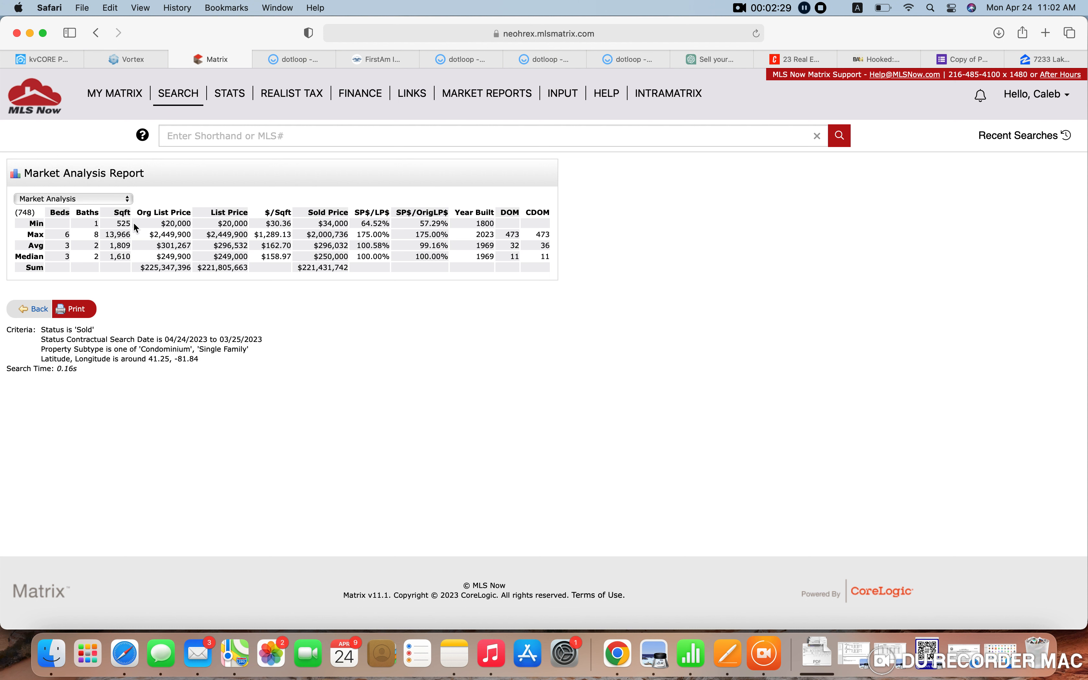
mouse_move(242, 227)
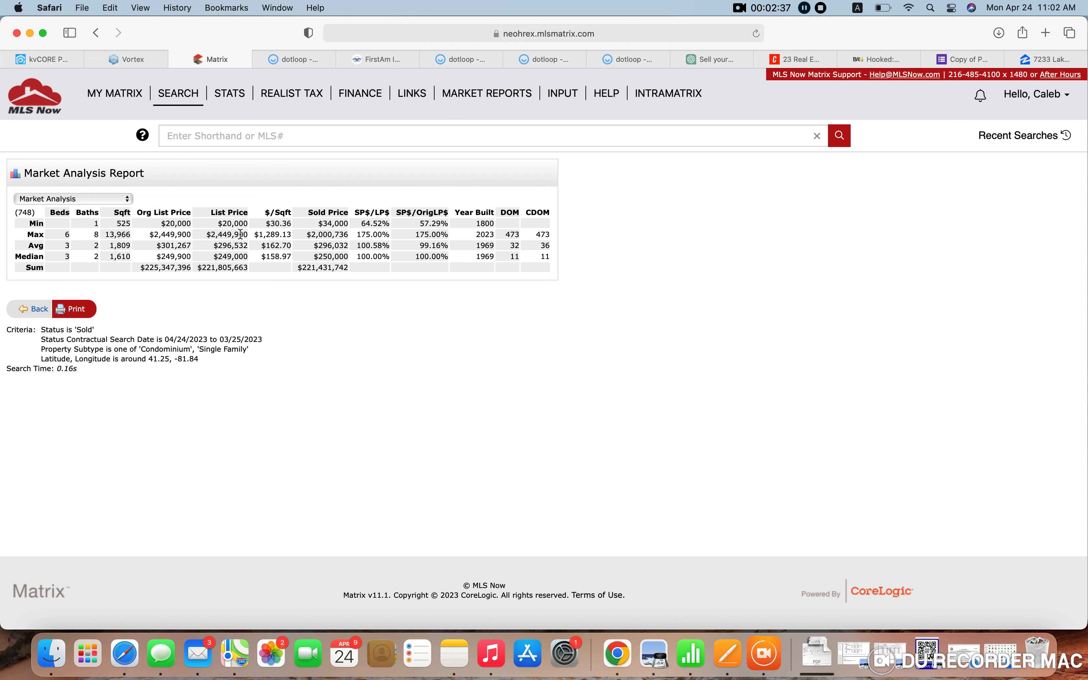
mouse_move(57, 252)
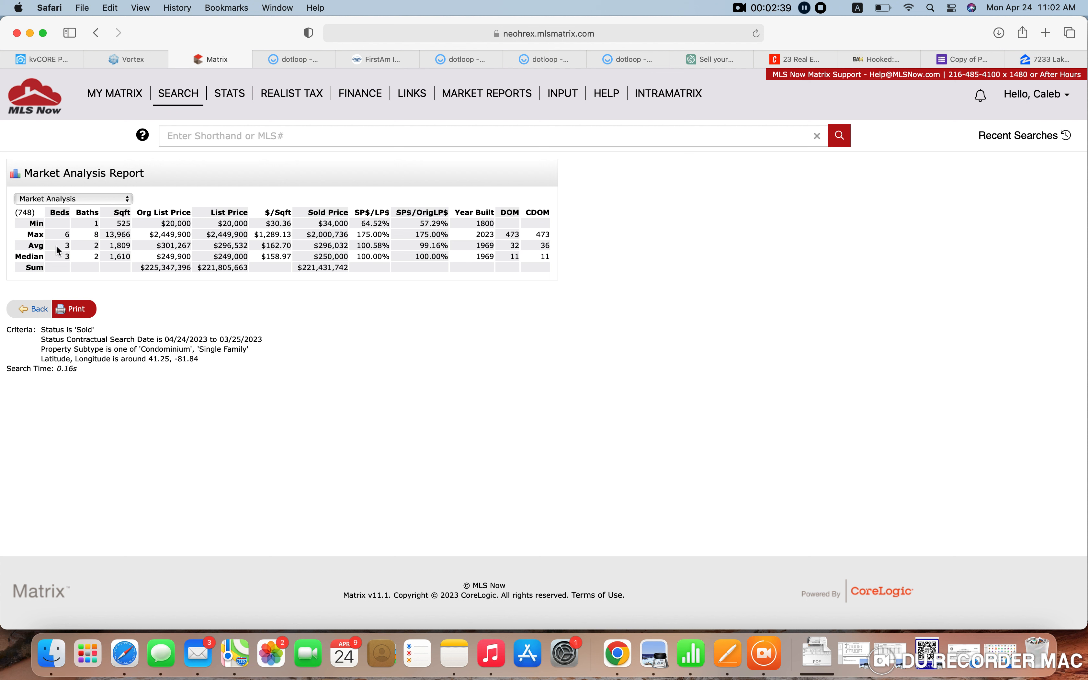
mouse_move(78, 260)
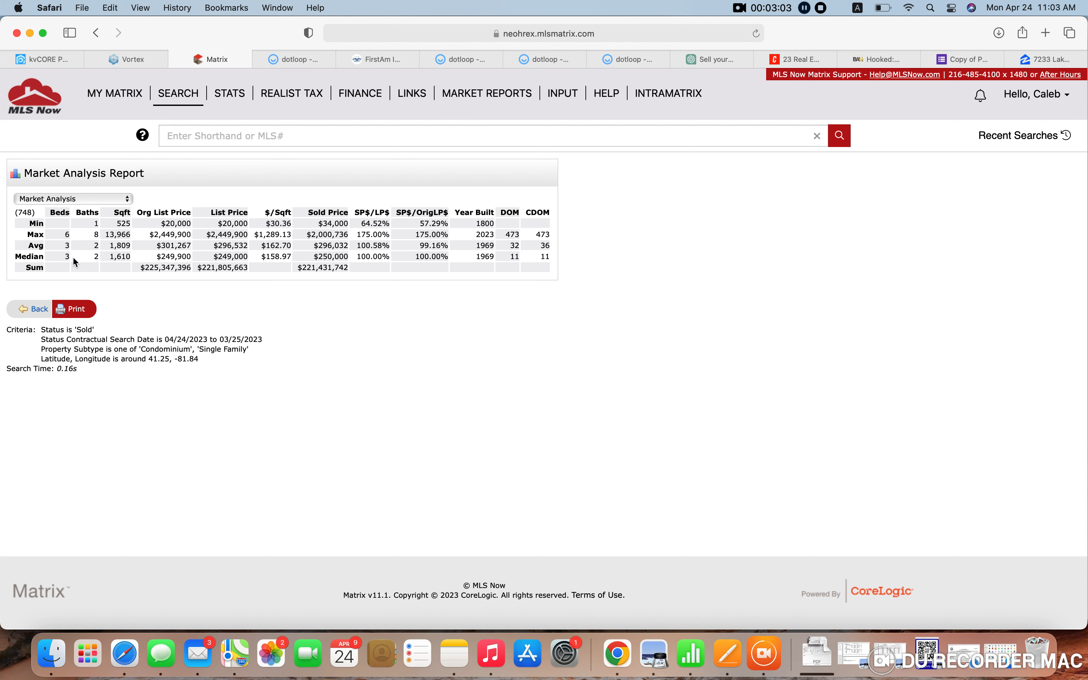
mouse_move(68, 256)
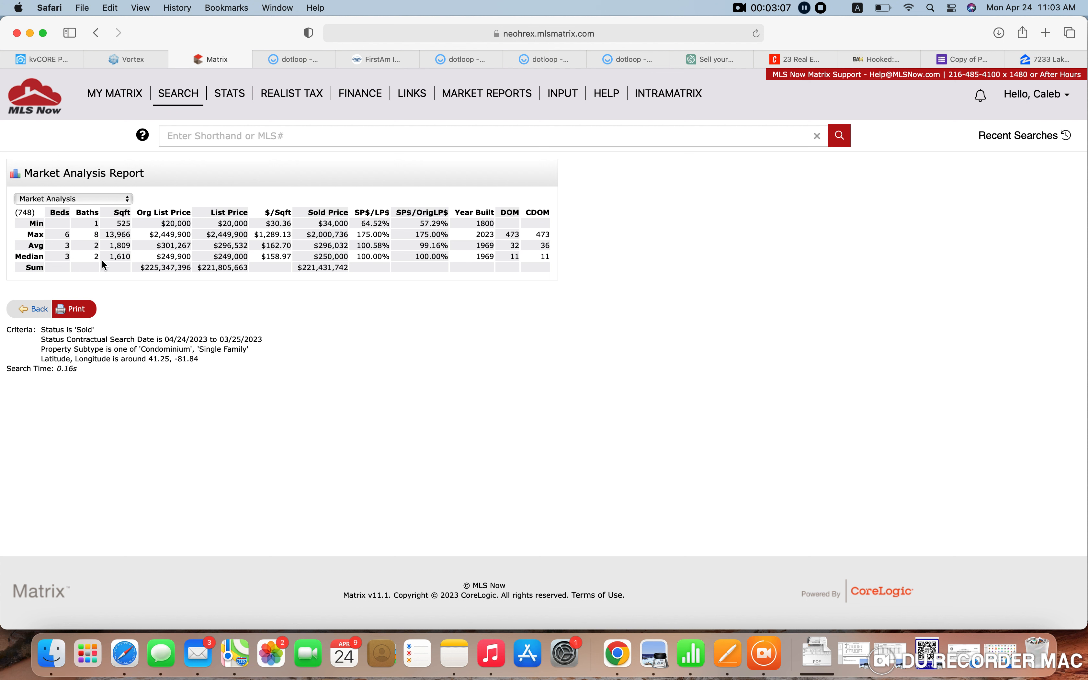
mouse_move(138, 262)
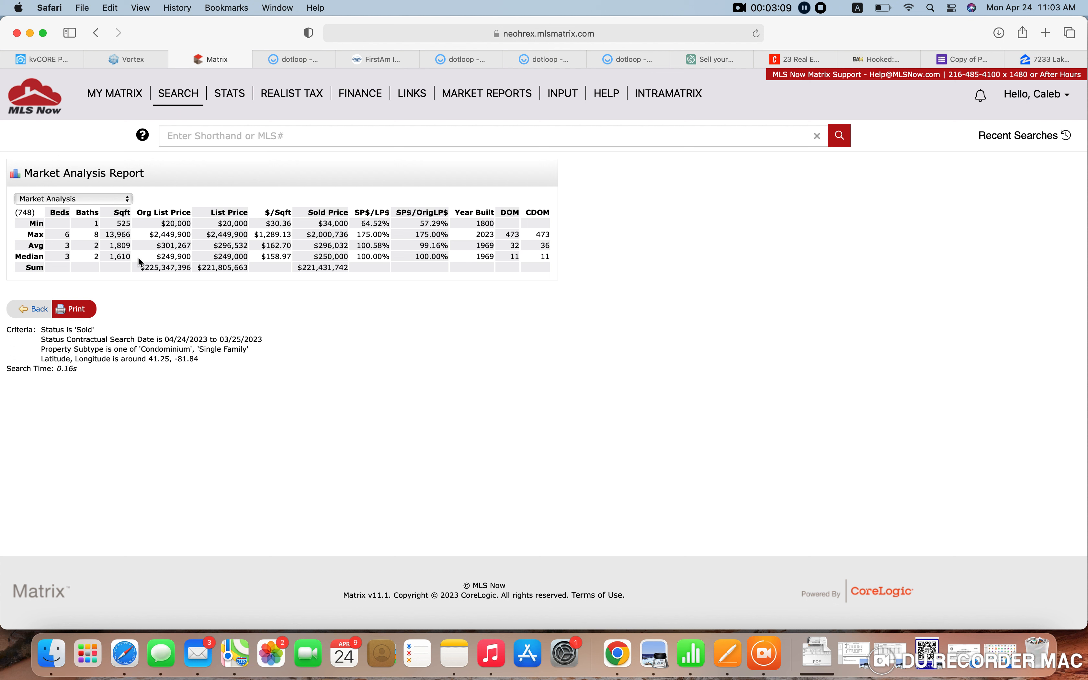
mouse_move(168, 267)
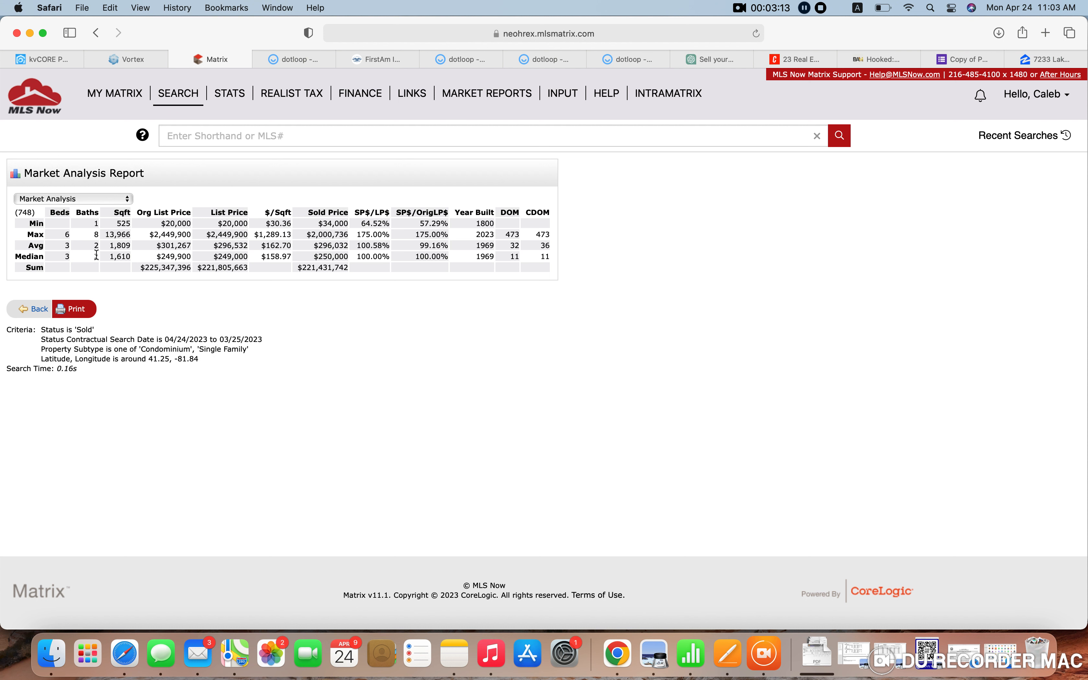
mouse_move(72, 254)
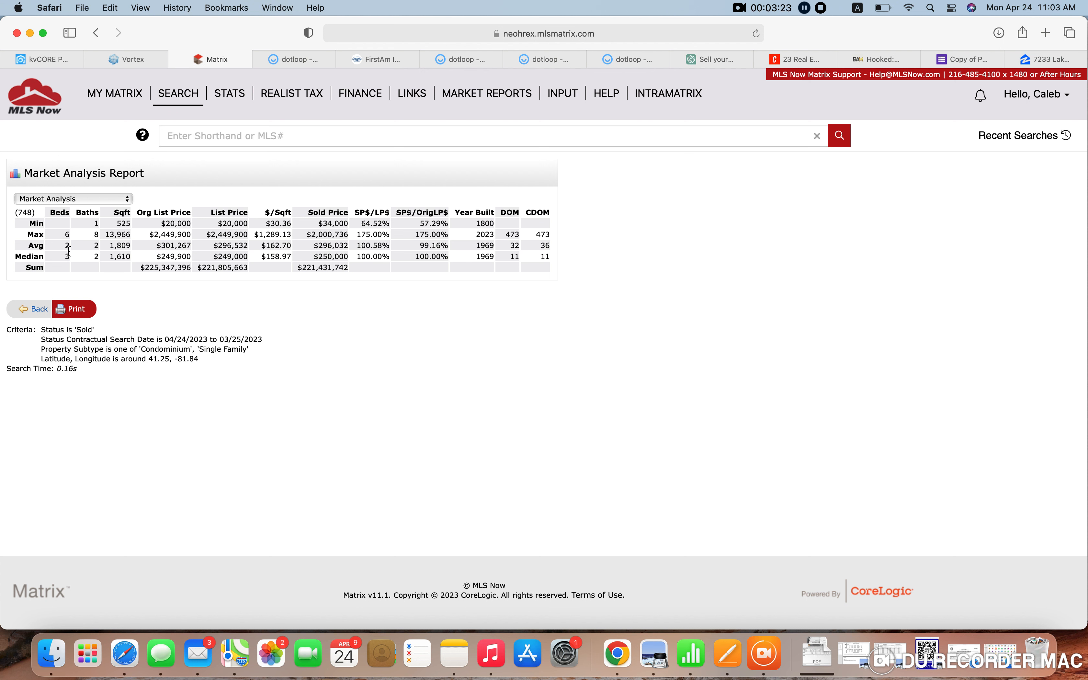
mouse_move(145, 264)
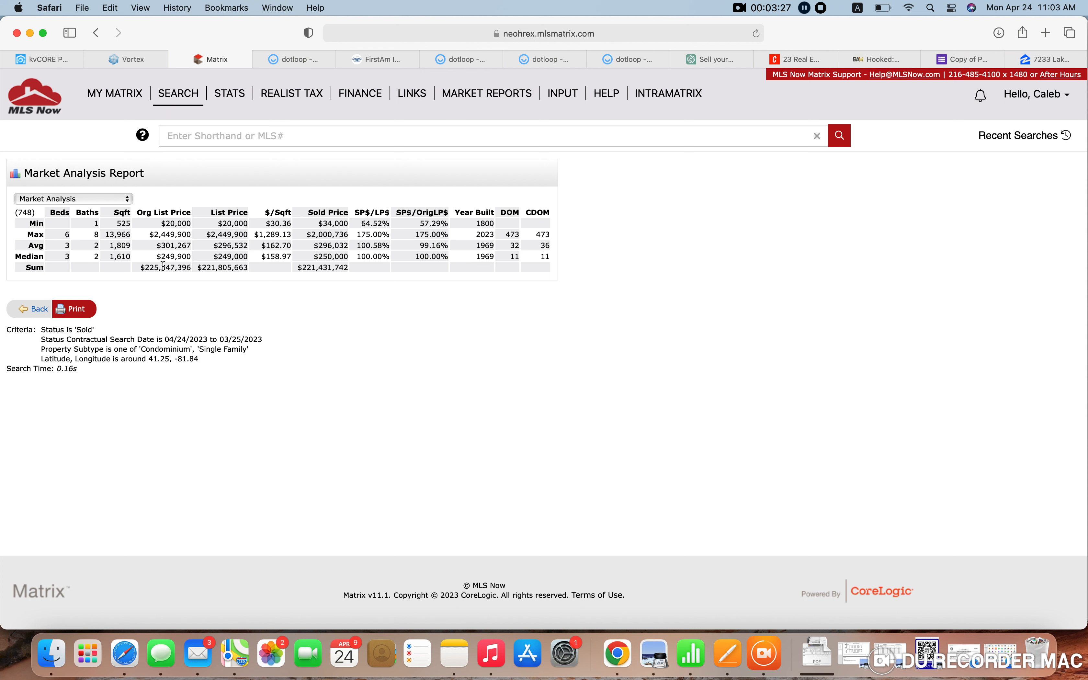
mouse_move(289, 265)
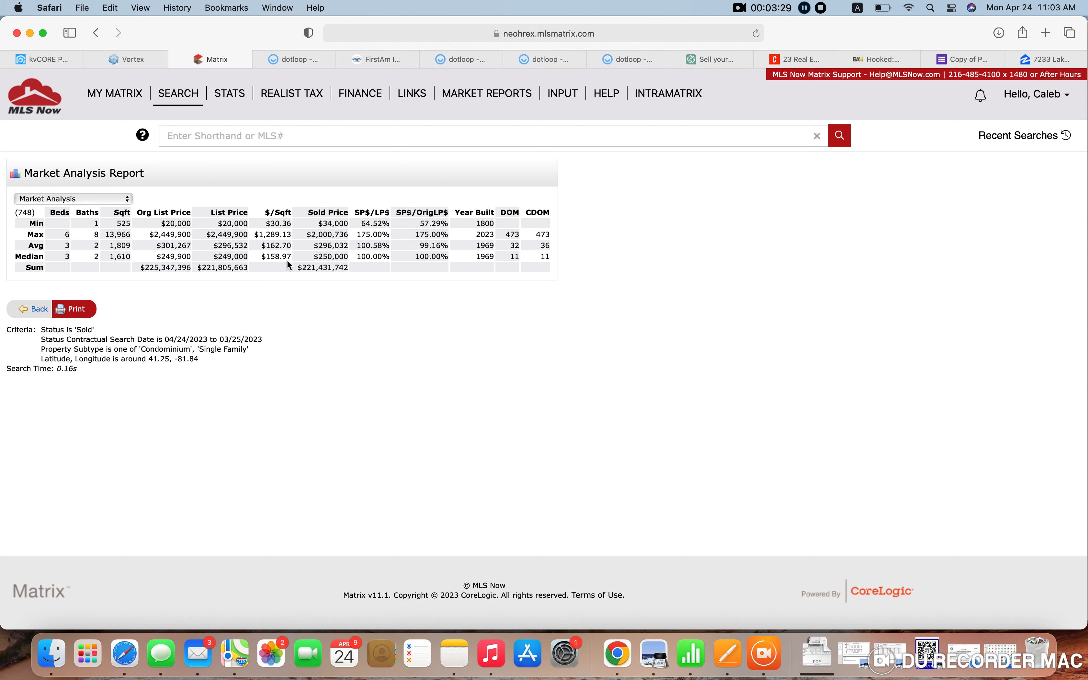
mouse_move(277, 261)
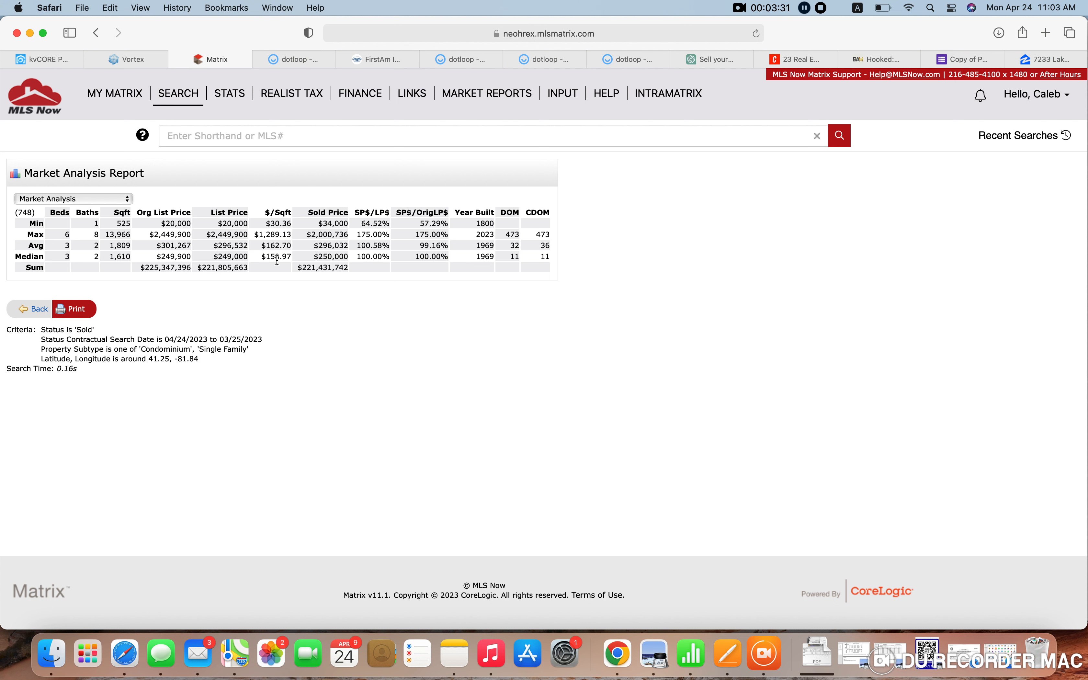
mouse_move(55, 256)
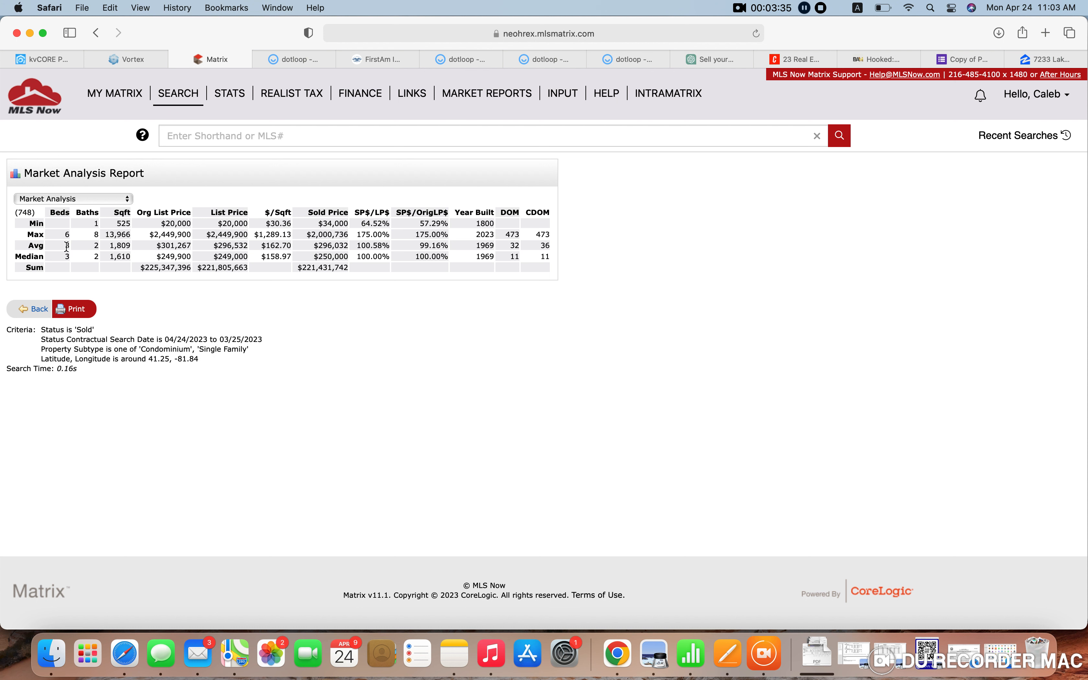
mouse_move(198, 253)
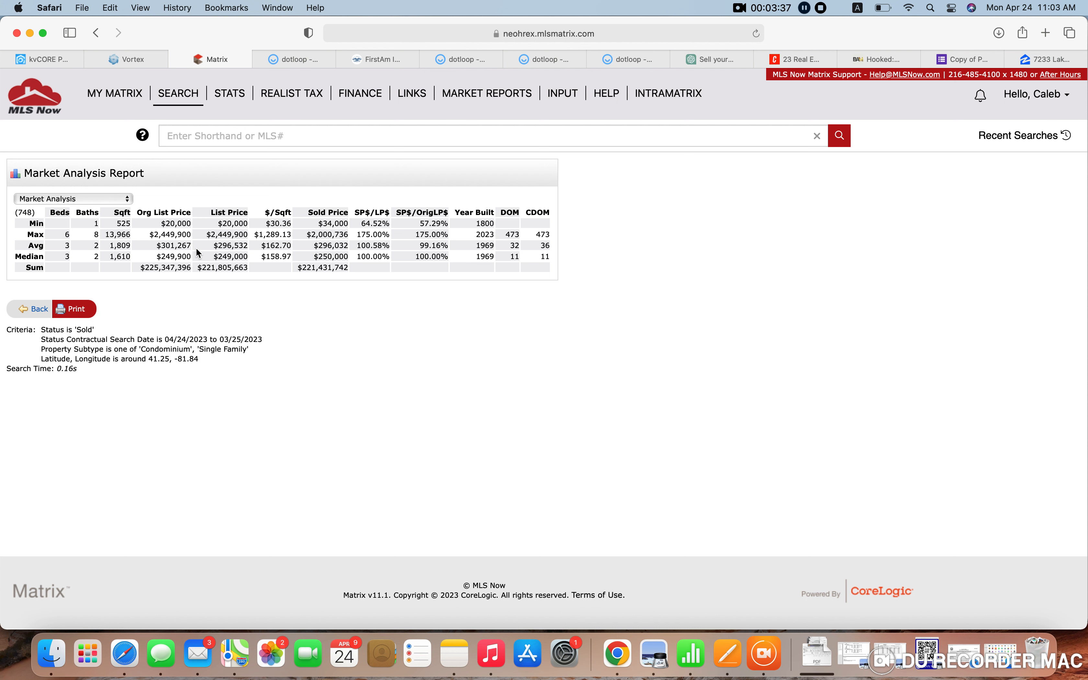
mouse_move(250, 240)
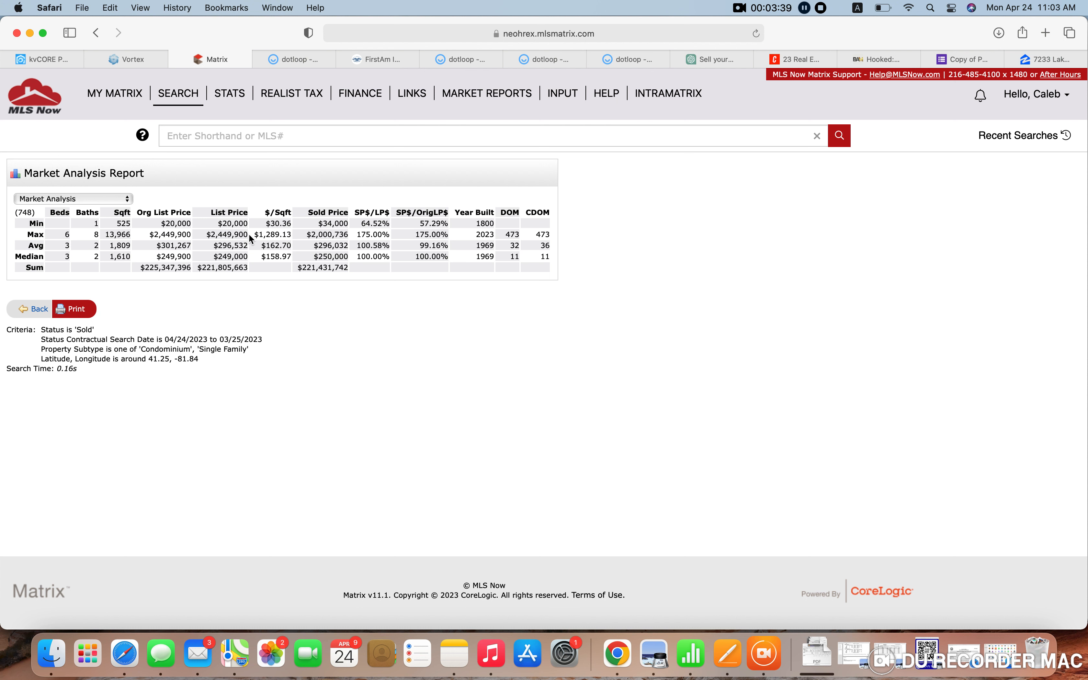
double_click(226, 234)
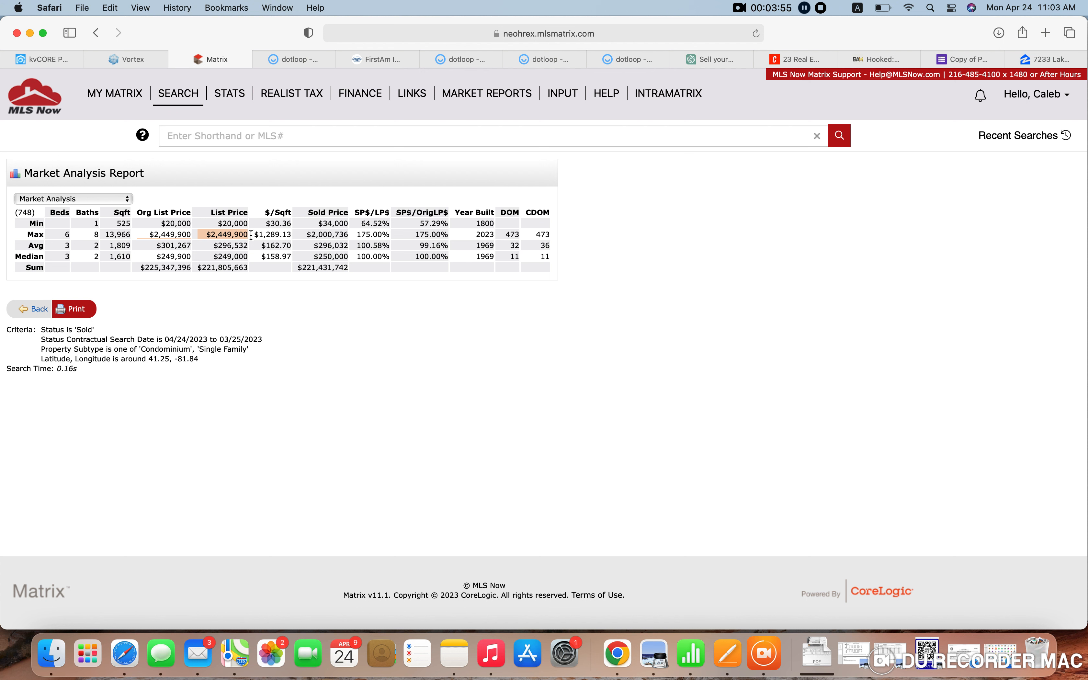
mouse_move(466, 276)
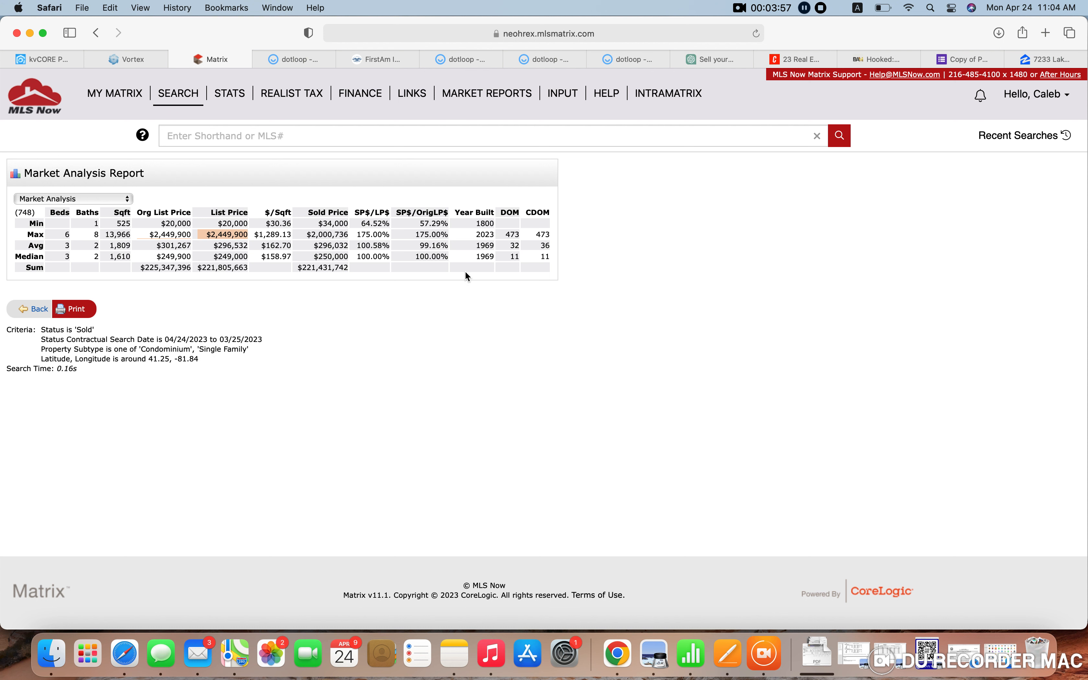
mouse_move(410, 302)
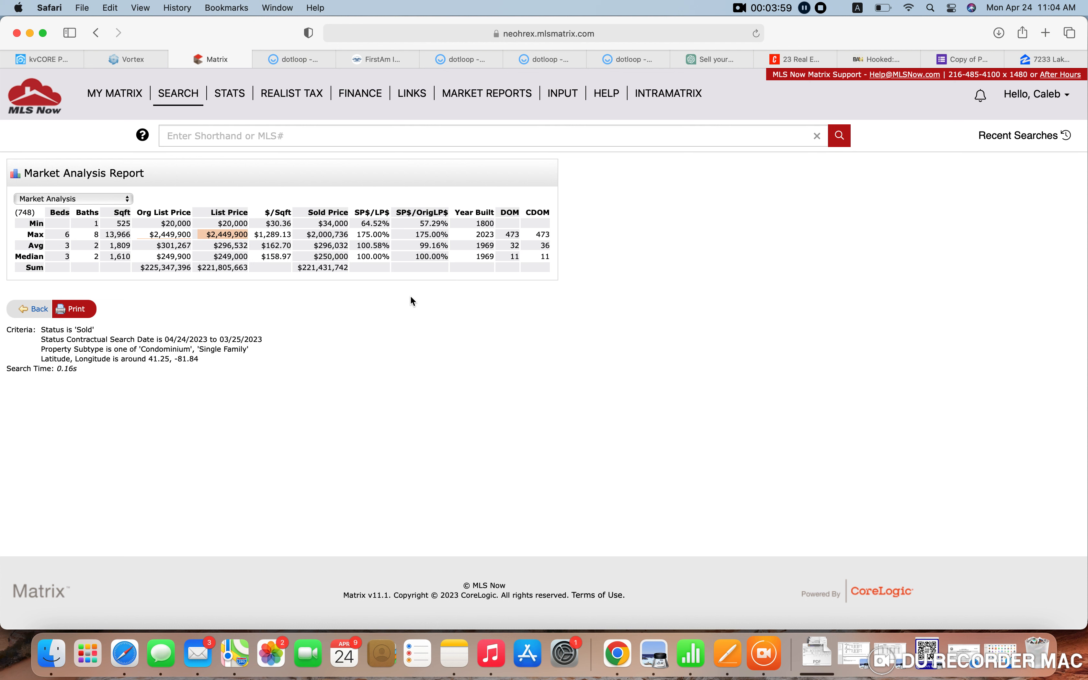
mouse_move(379, 319)
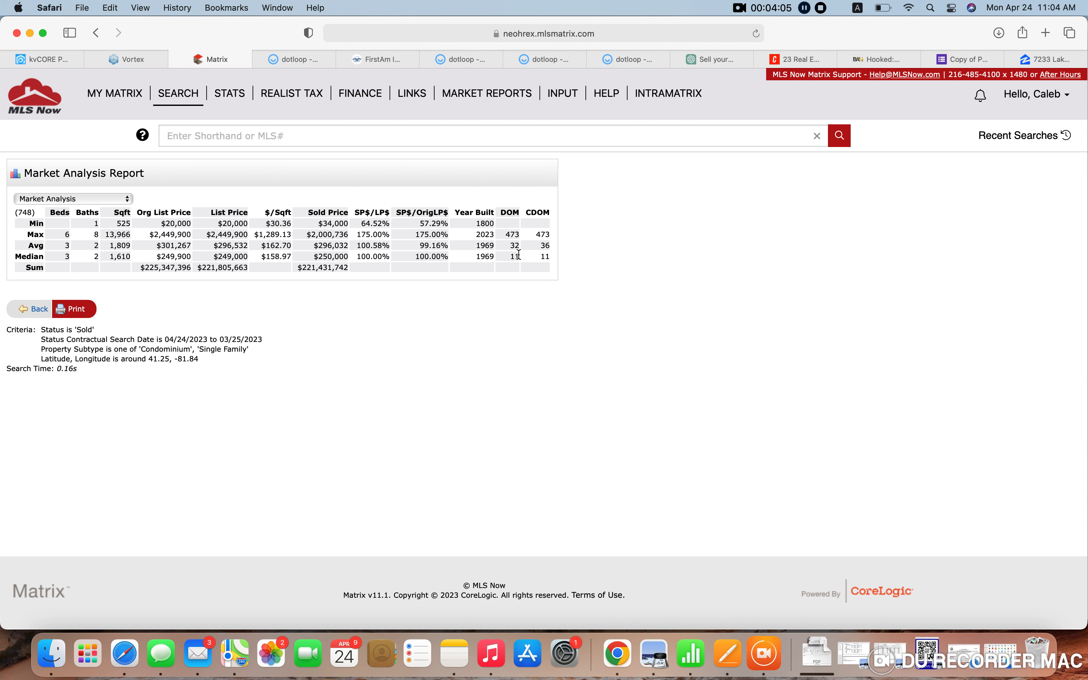
mouse_move(516, 215)
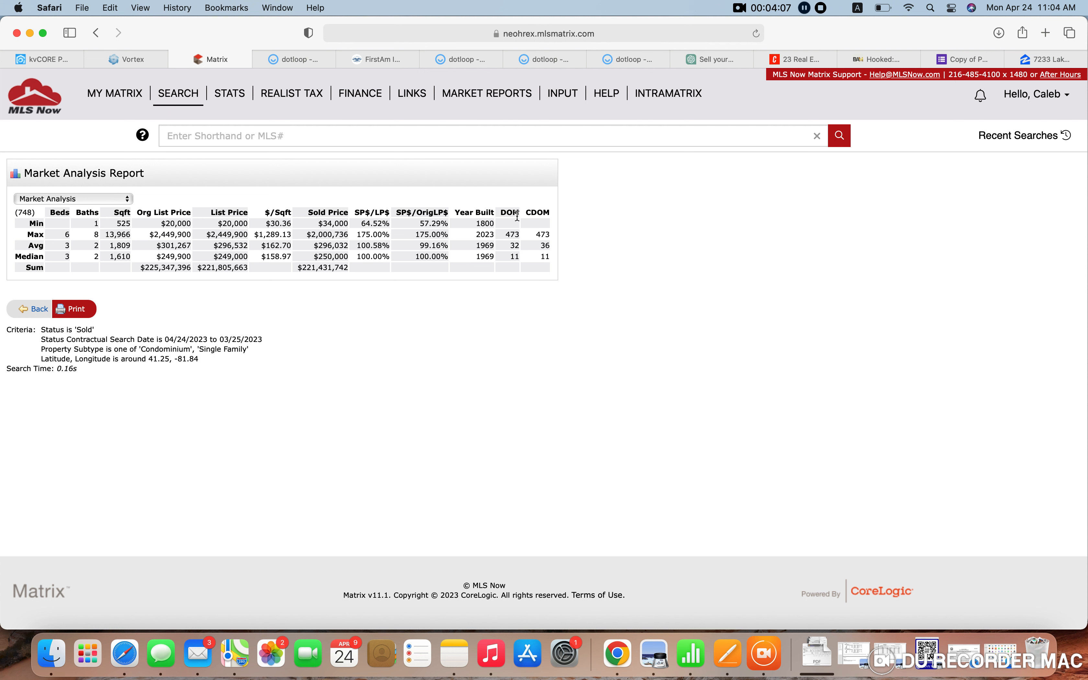
mouse_move(534, 222)
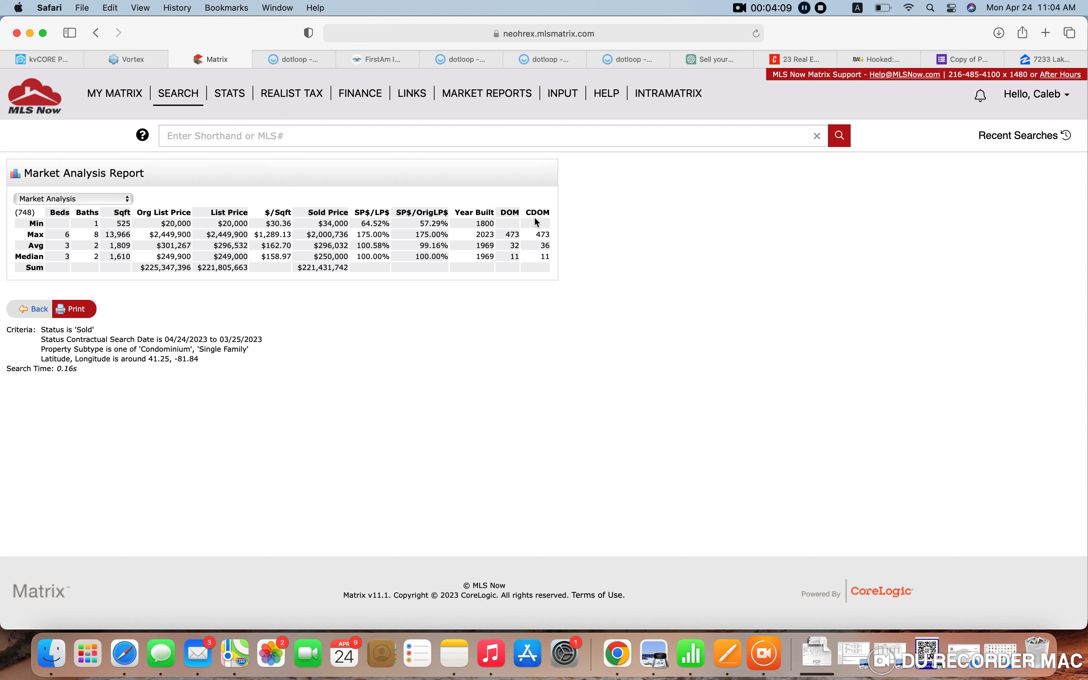
mouse_move(556, 225)
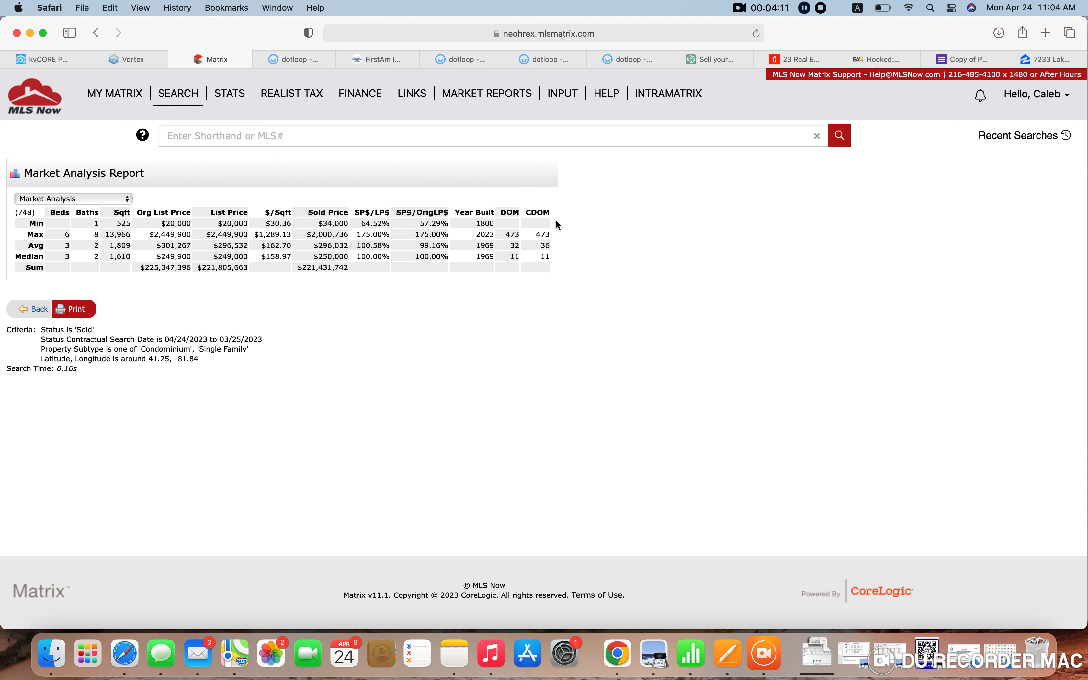
mouse_move(519, 255)
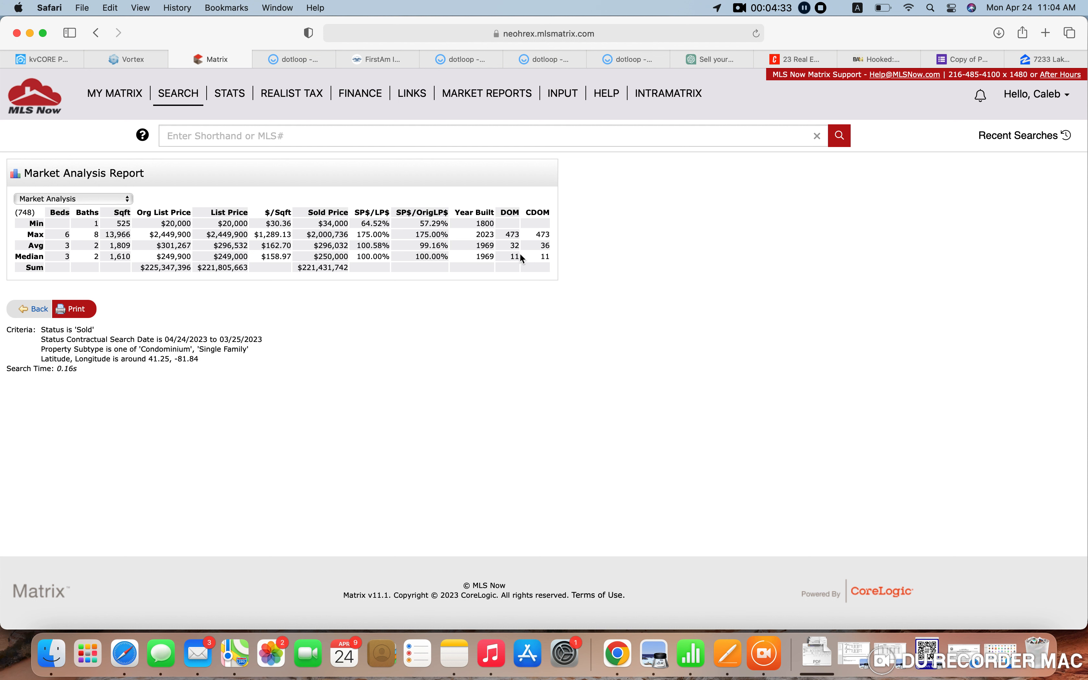
mouse_move(377, 279)
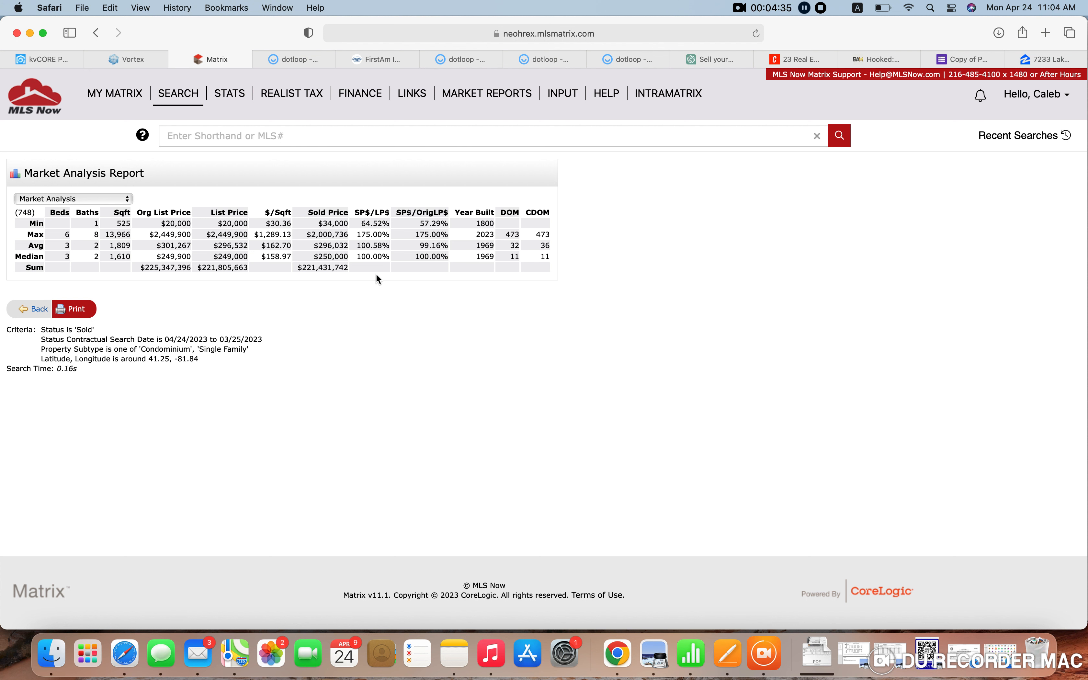
mouse_move(512, 267)
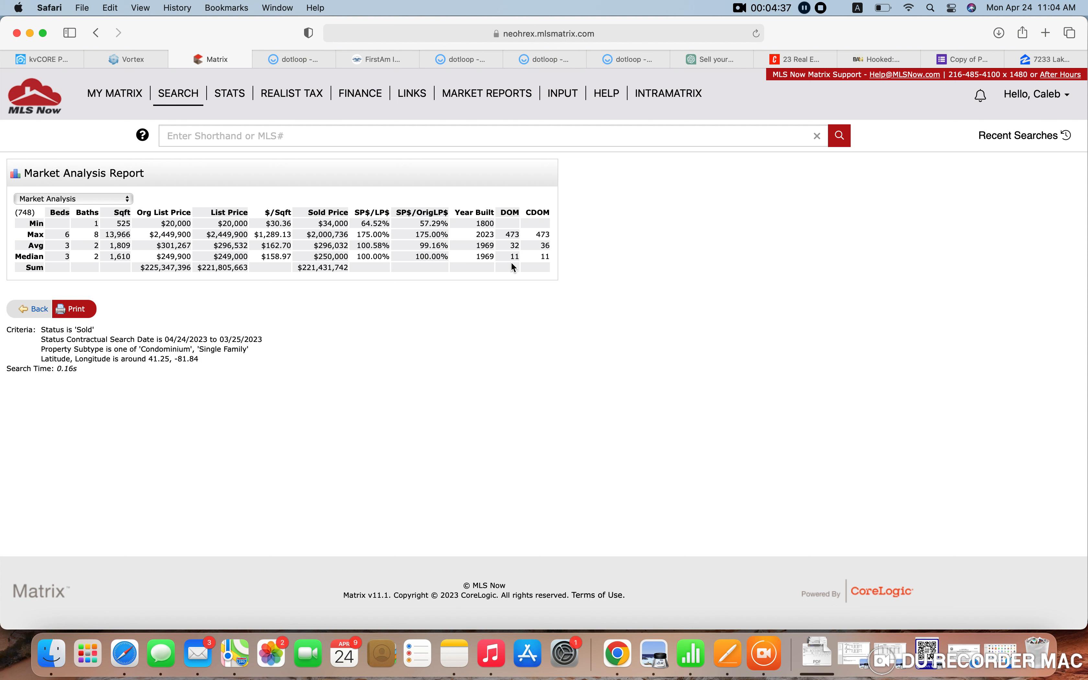
mouse_move(515, 264)
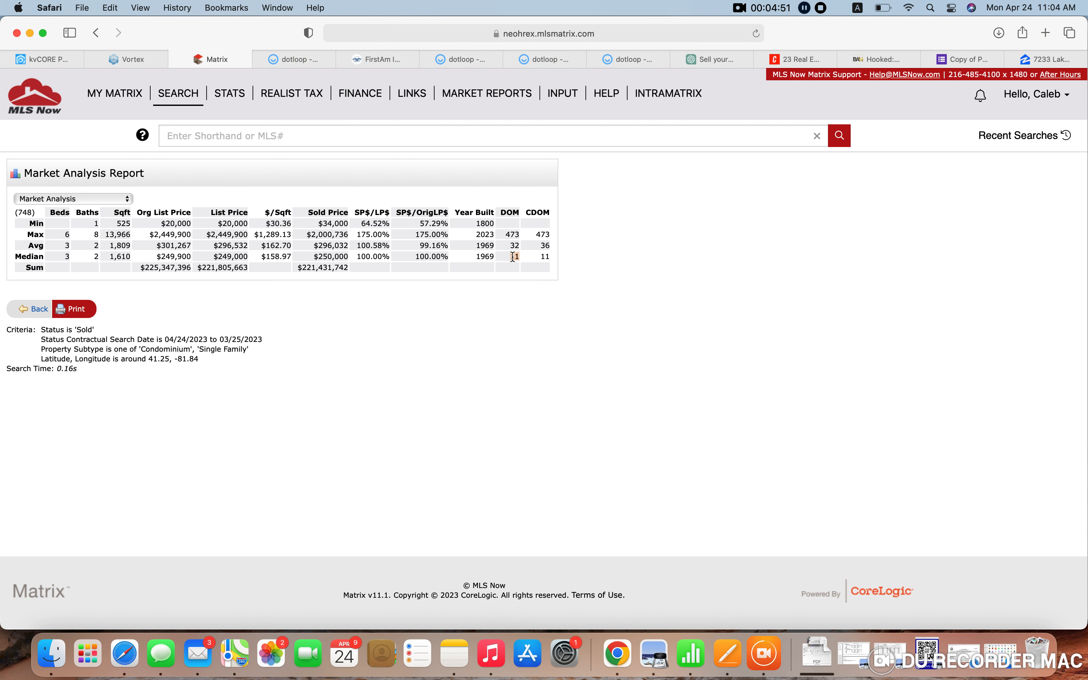
mouse_move(522, 267)
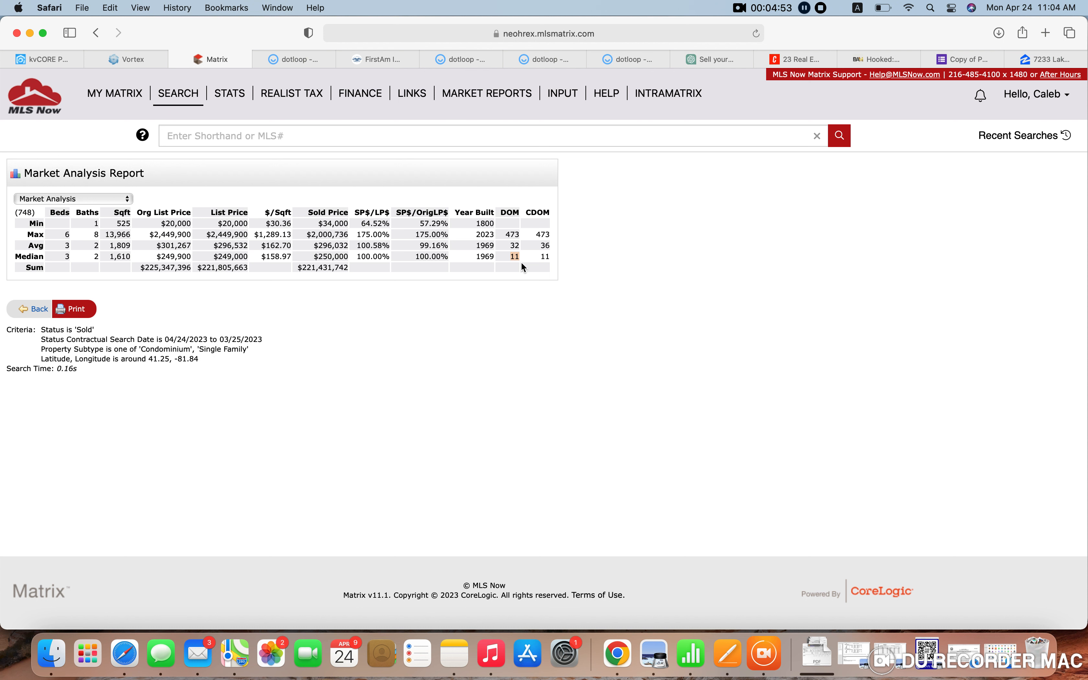
mouse_move(519, 261)
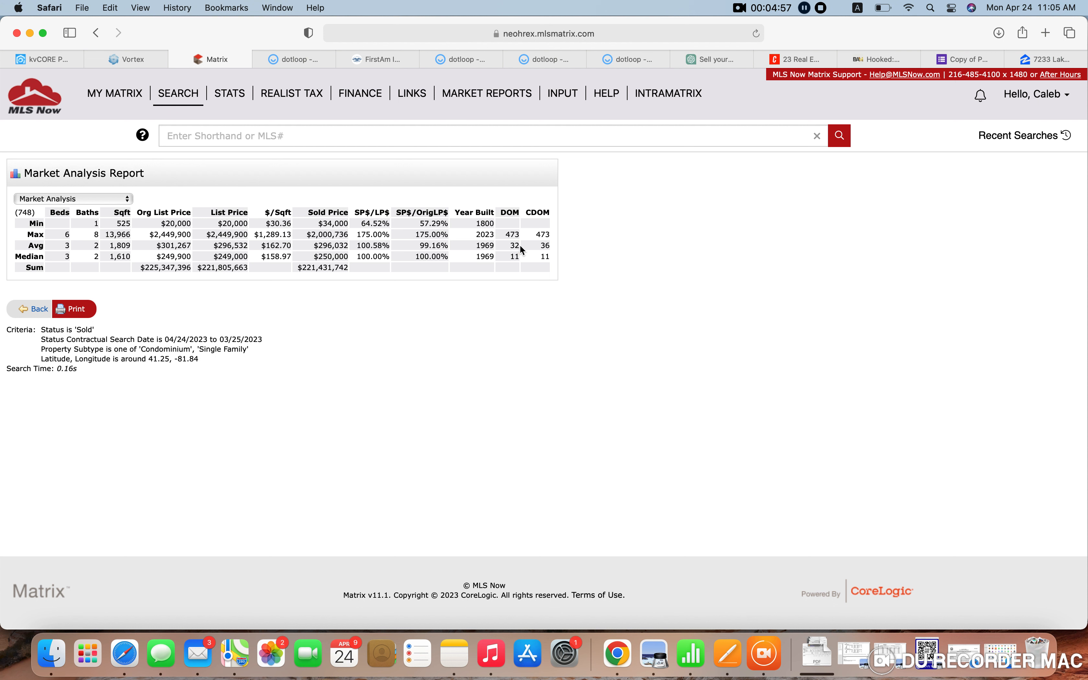
mouse_move(652, 280)
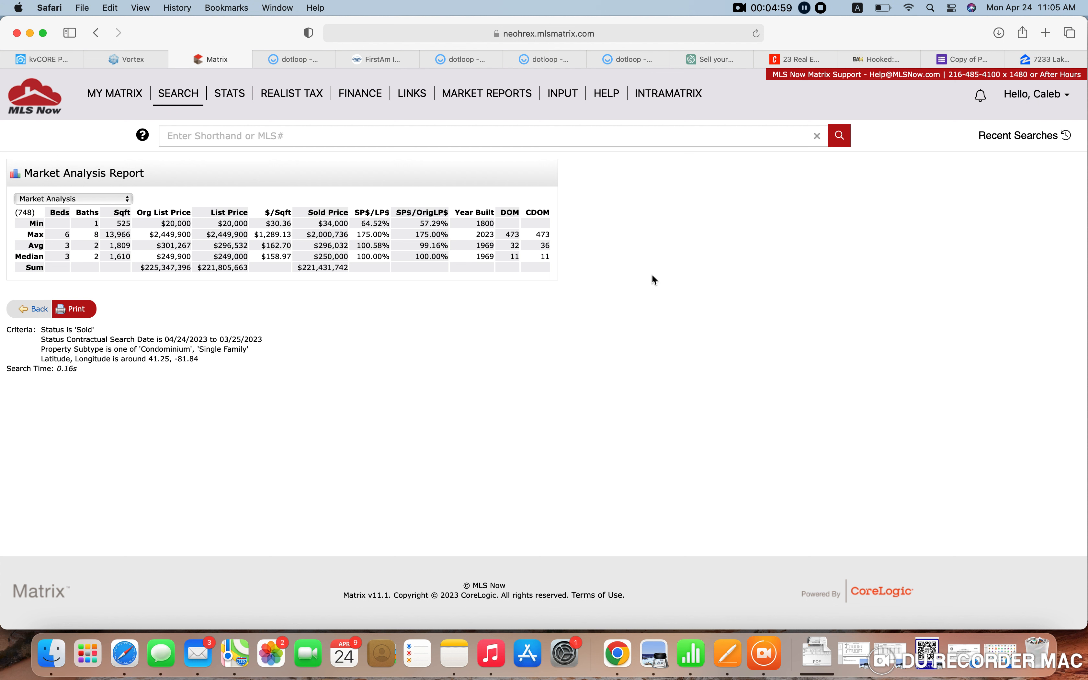
mouse_move(576, 285)
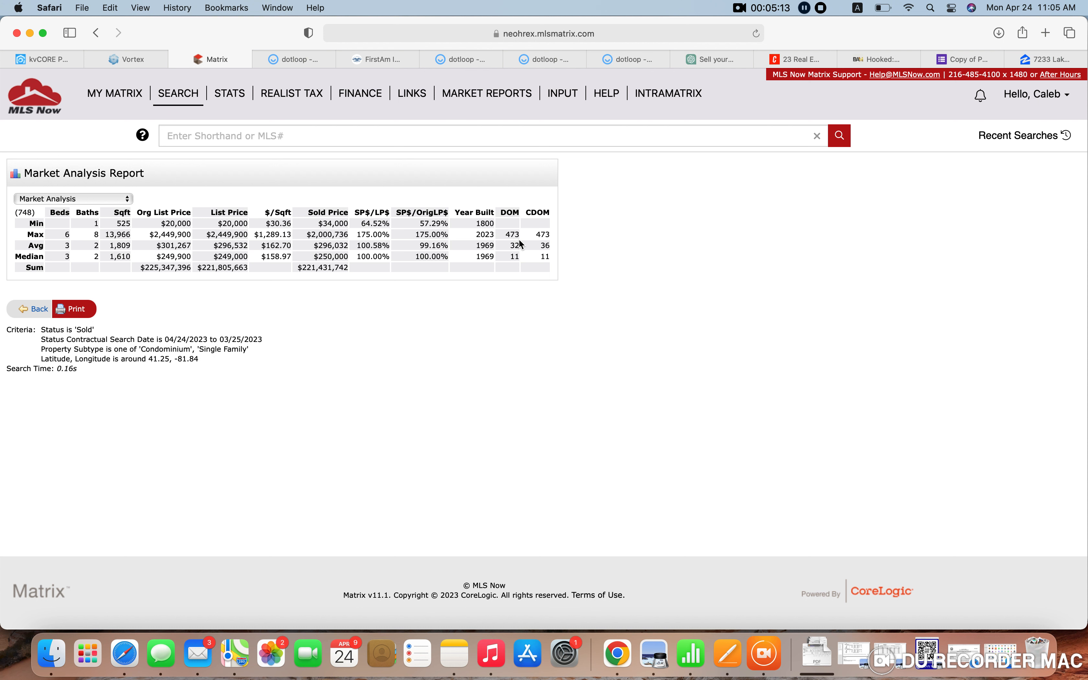
mouse_move(528, 324)
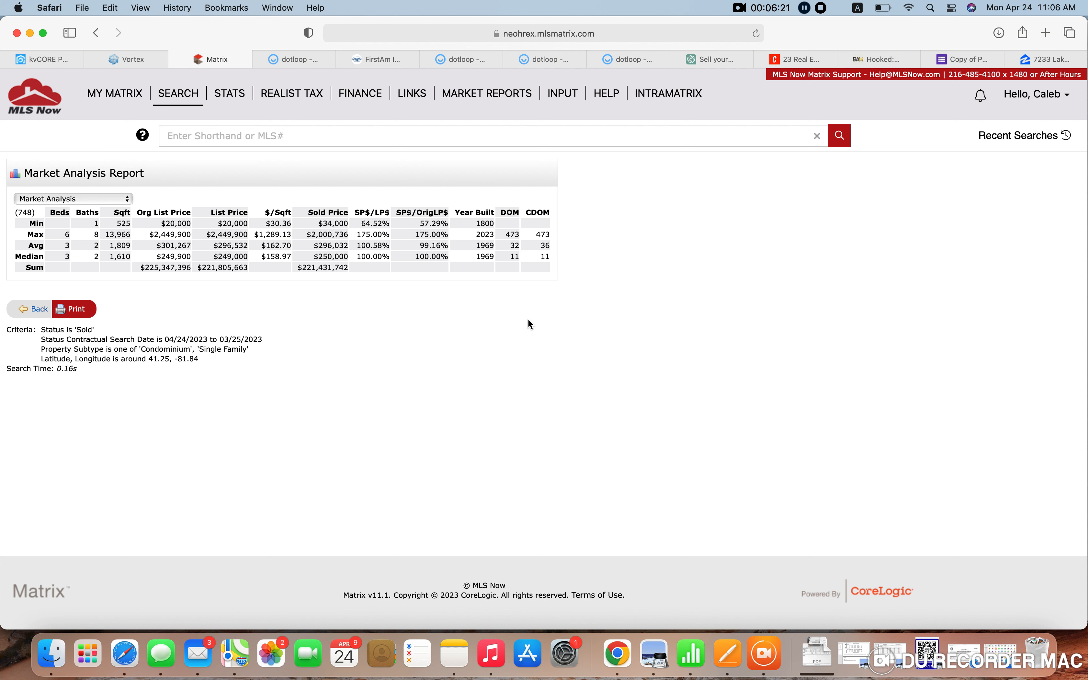
mouse_move(822, 274)
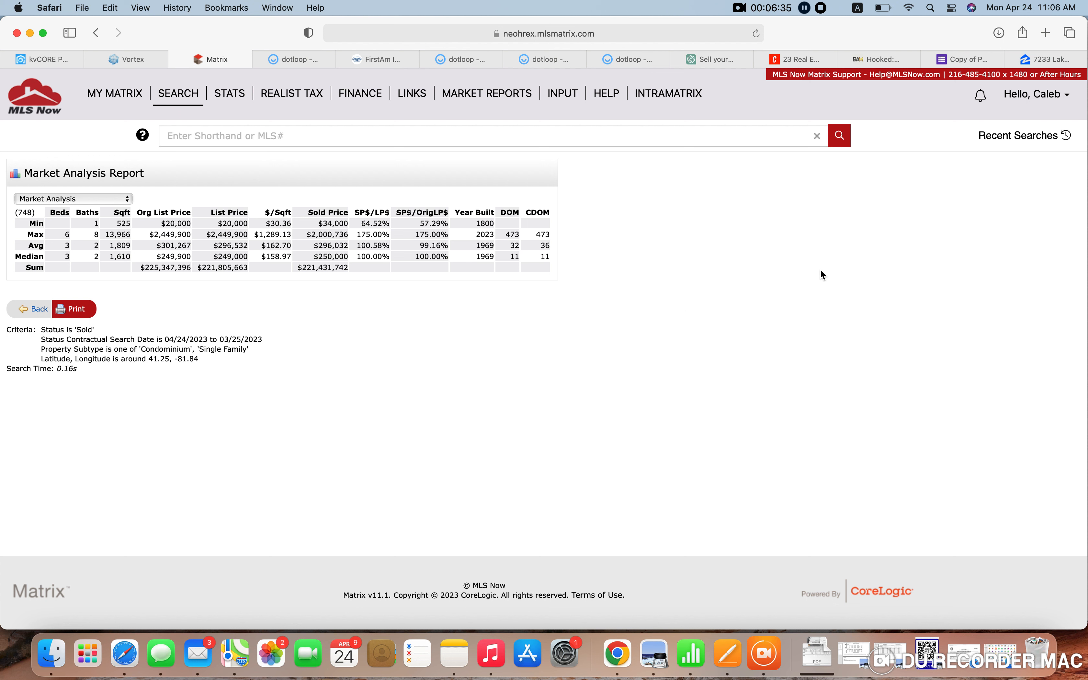
mouse_move(663, 319)
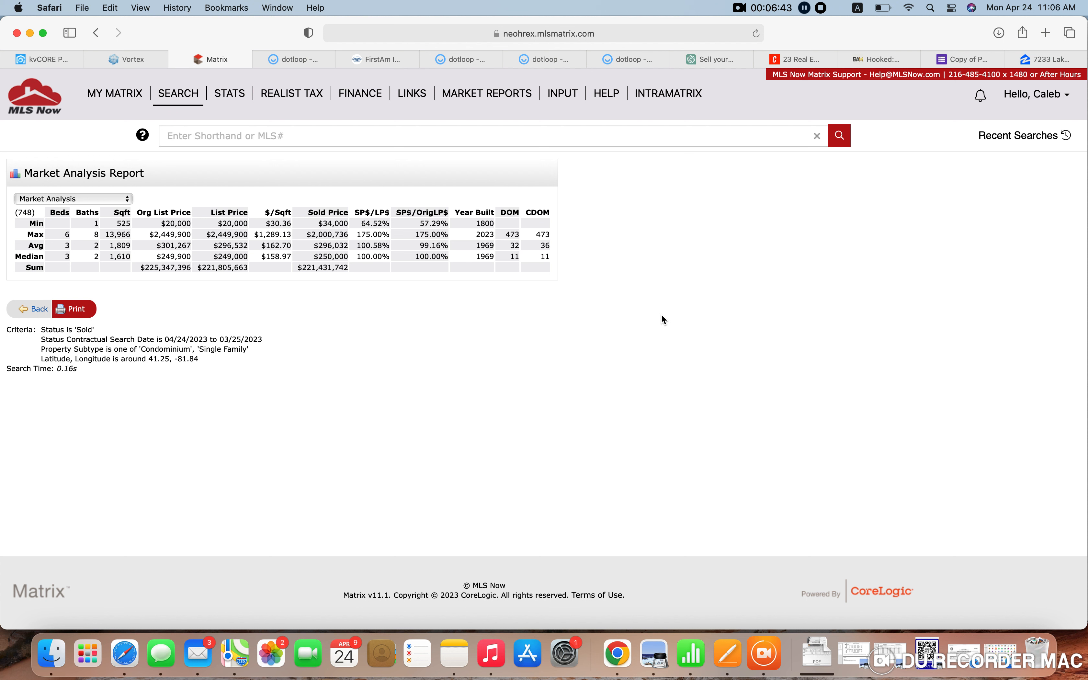
mouse_move(829, 263)
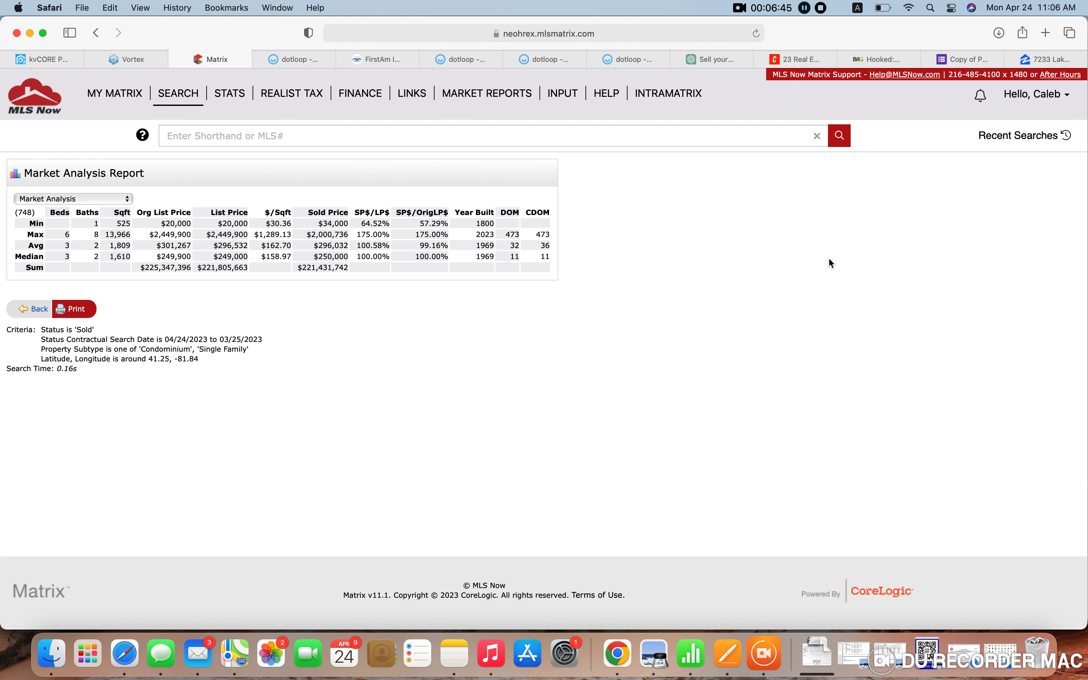